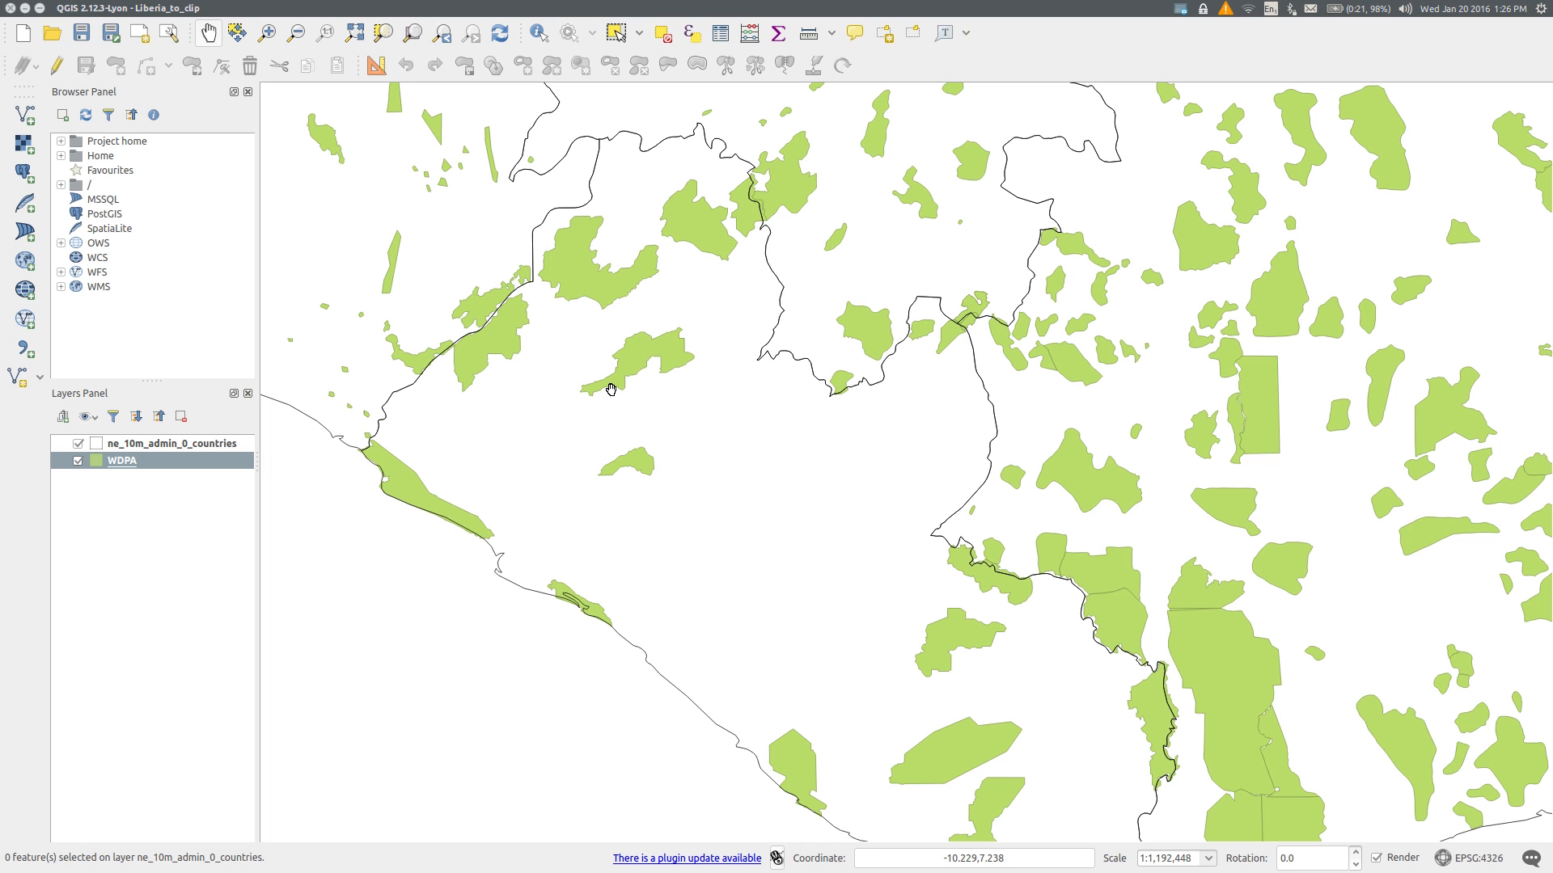
# Step: Make the ne_10m_admin_0_countries layer the active layer near the border close-up
pyautogui.click(169, 443)
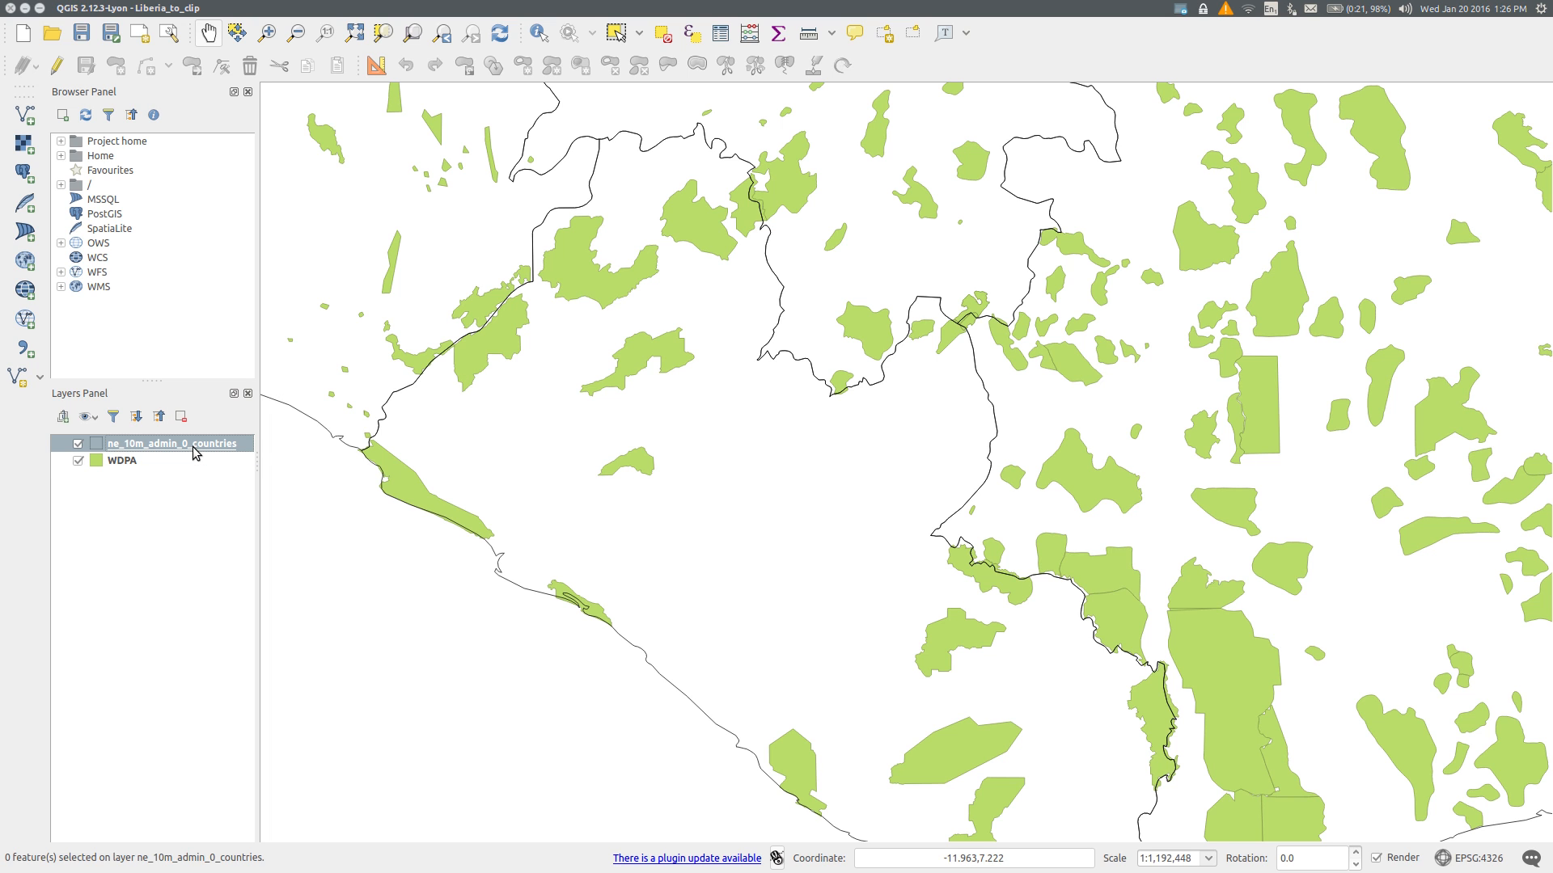
pyautogui.click(121, 461)
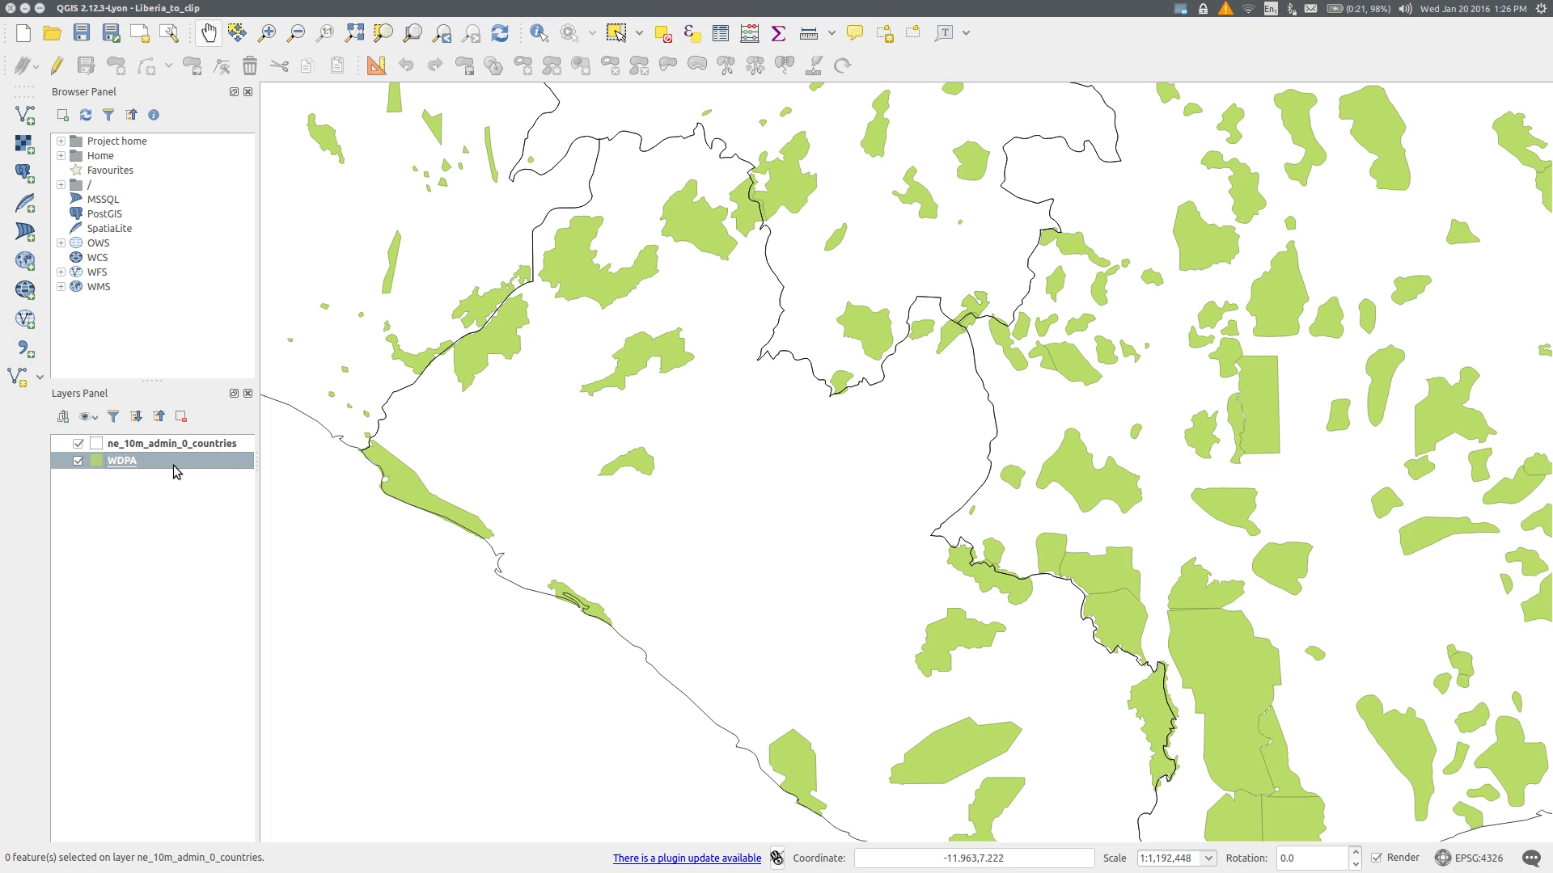
pyautogui.moveTo(508, 301)
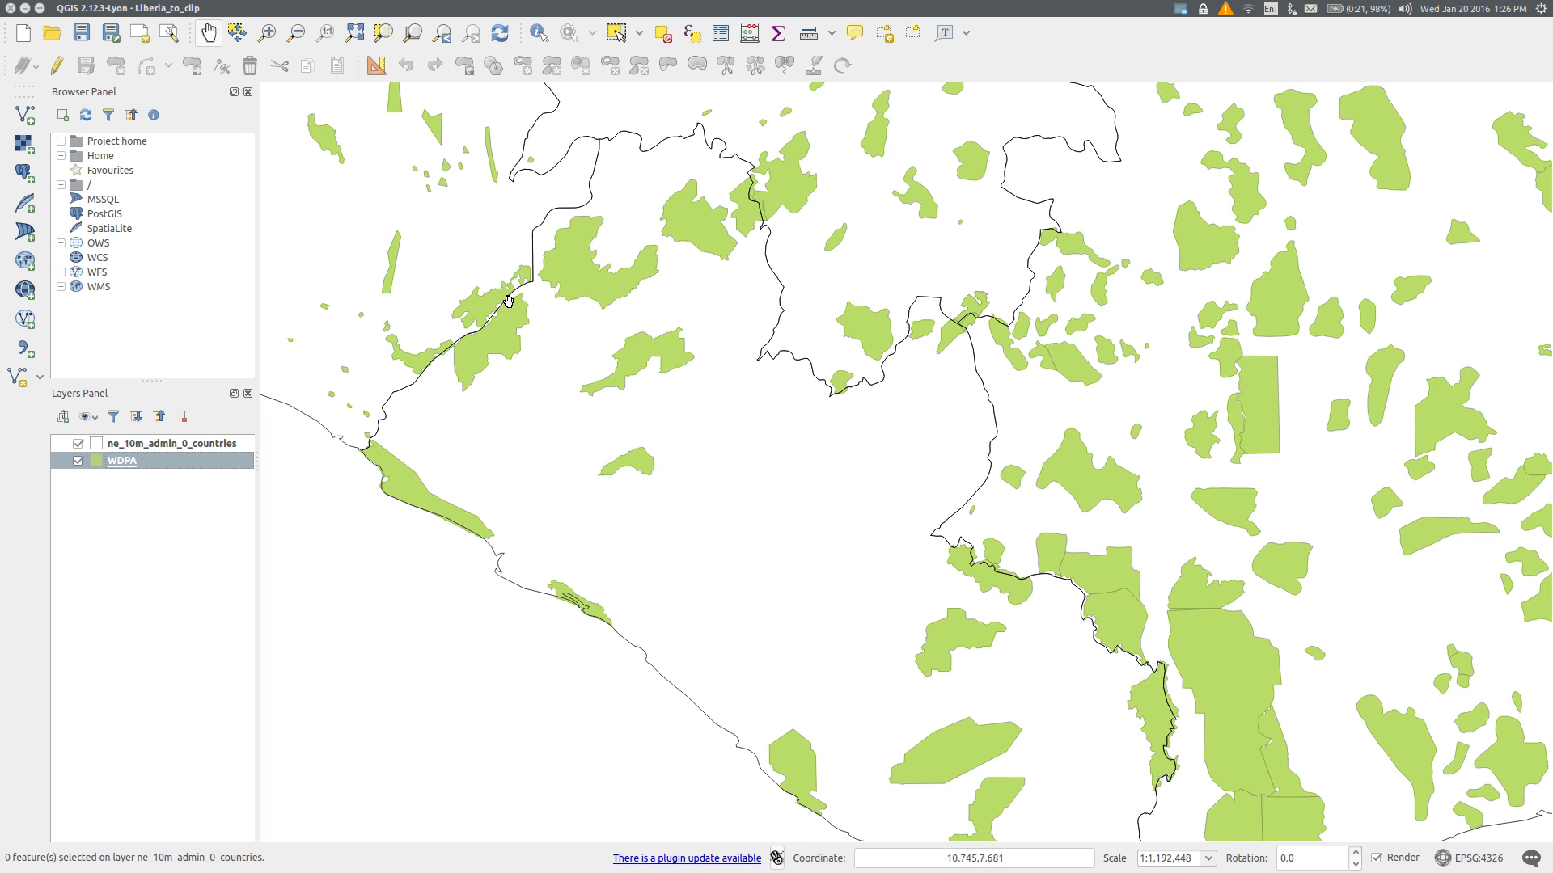
pyautogui.moveTo(508, 301)
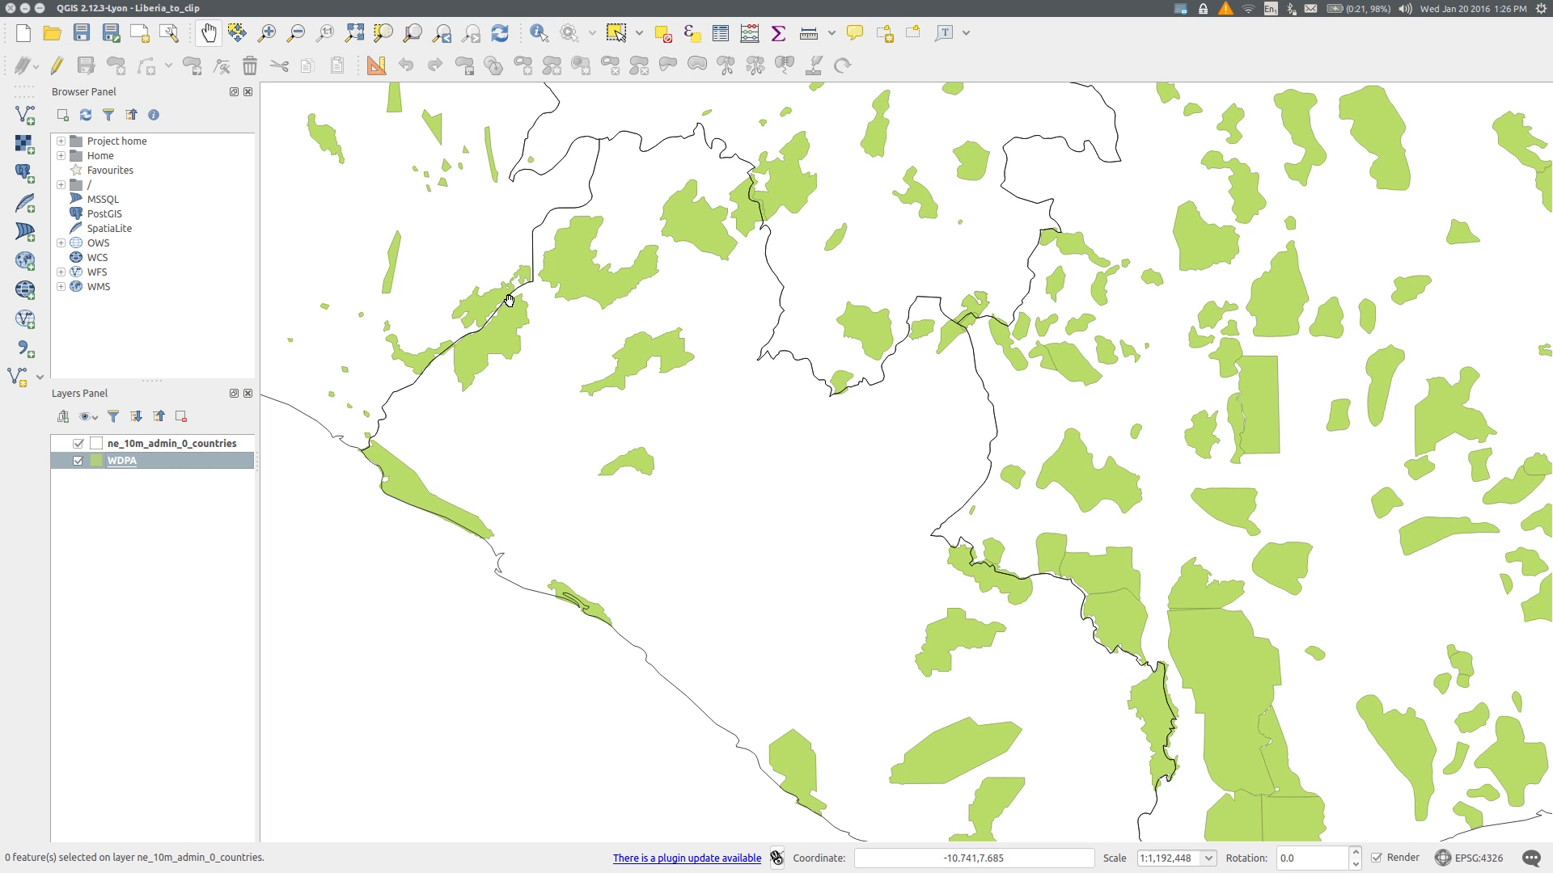
pyautogui.moveTo(715, 170)
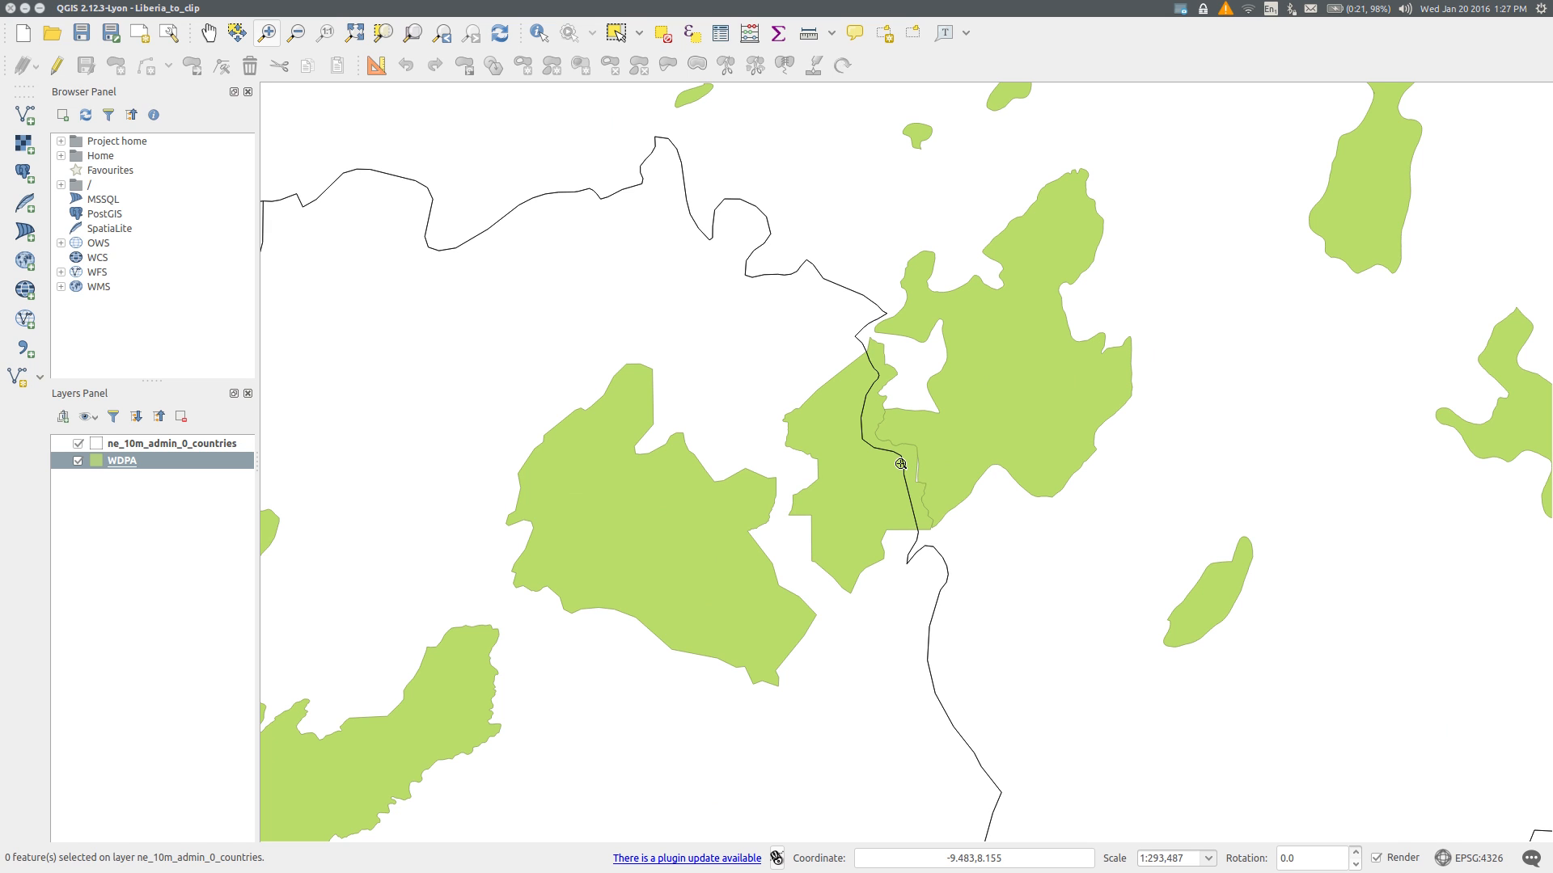
pyautogui.moveTo(901, 465)
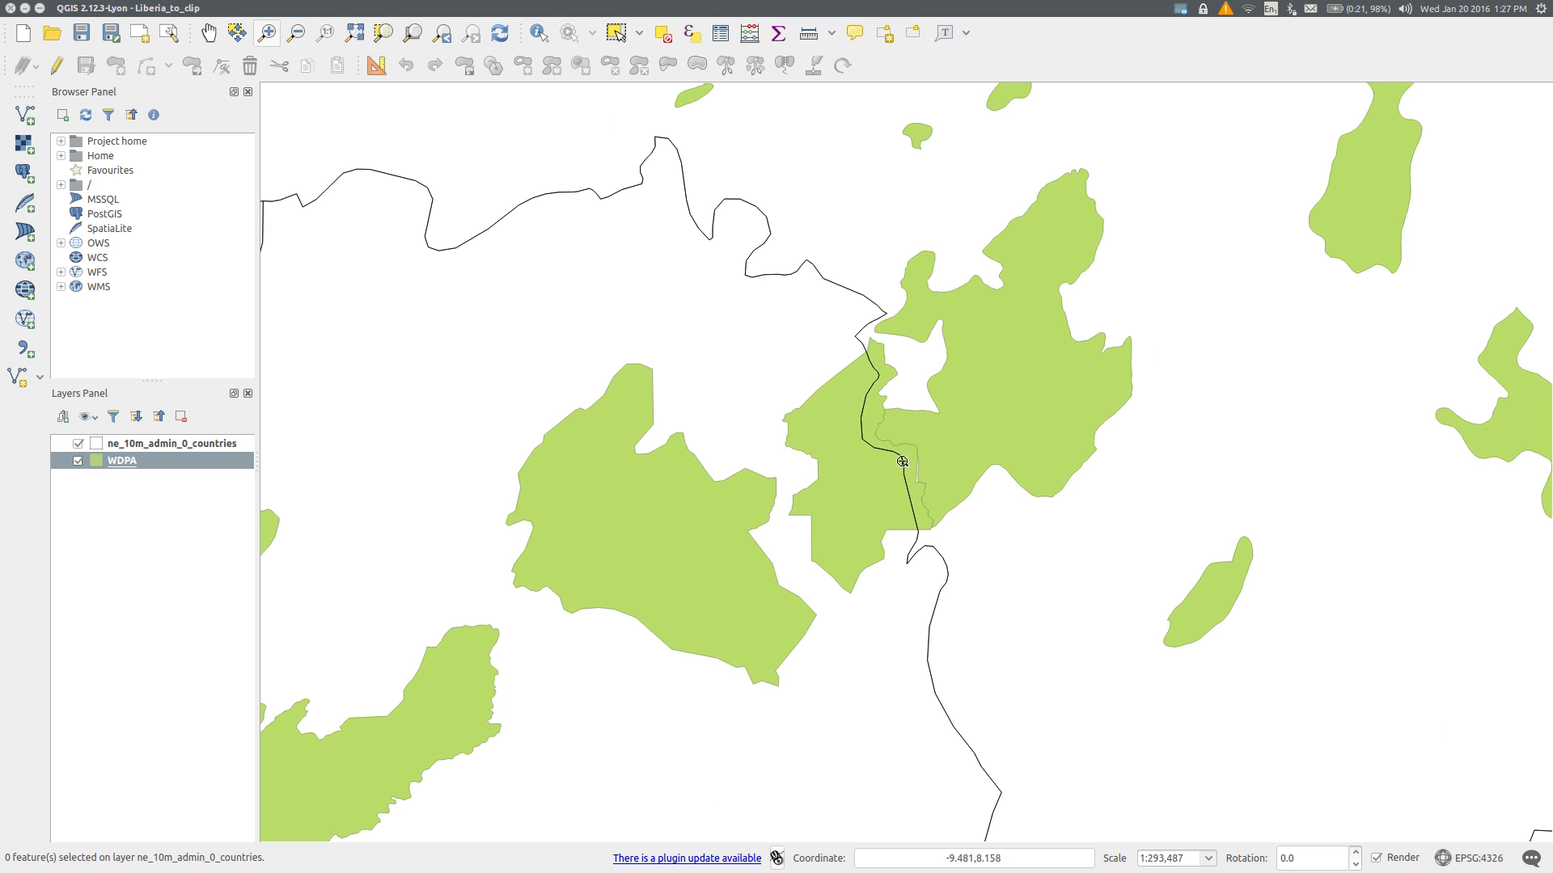
pyautogui.moveTo(231, 461)
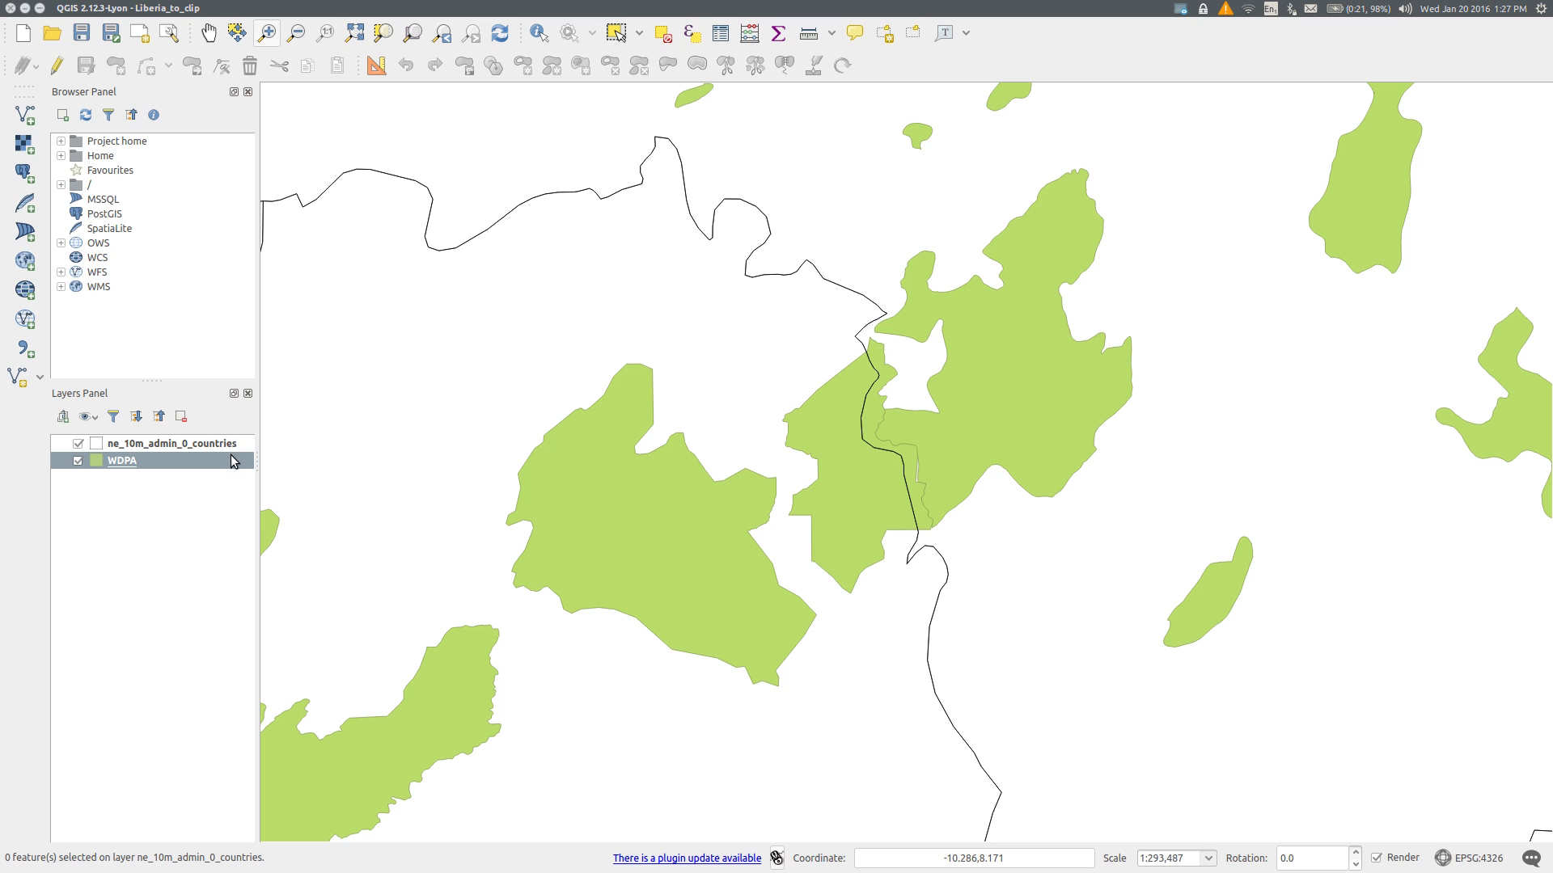
pyautogui.click(173, 443)
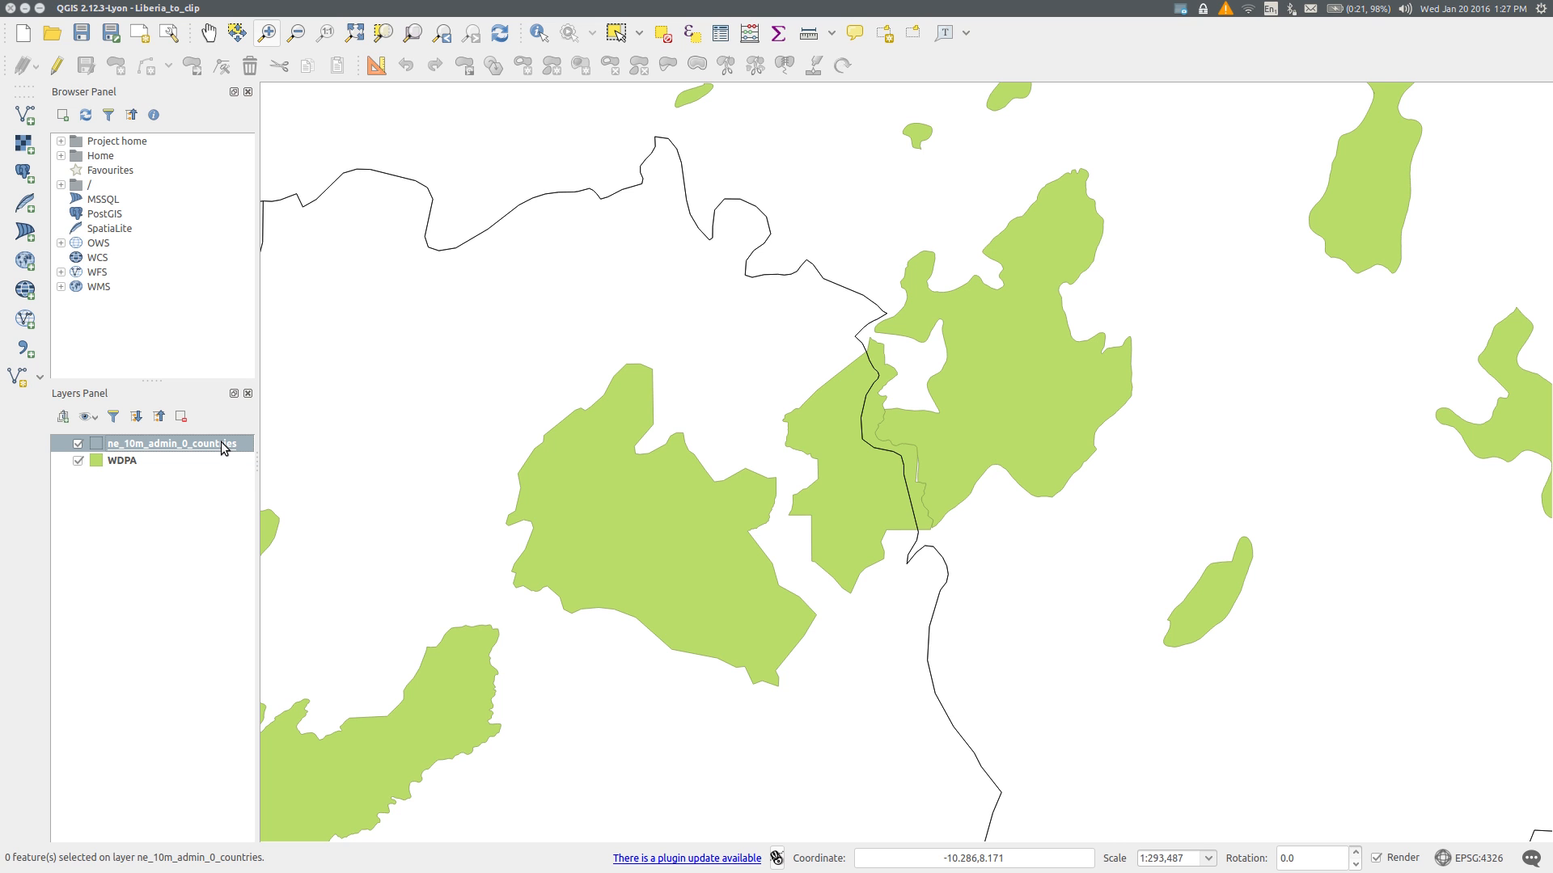
pyautogui.moveTo(689, 32)
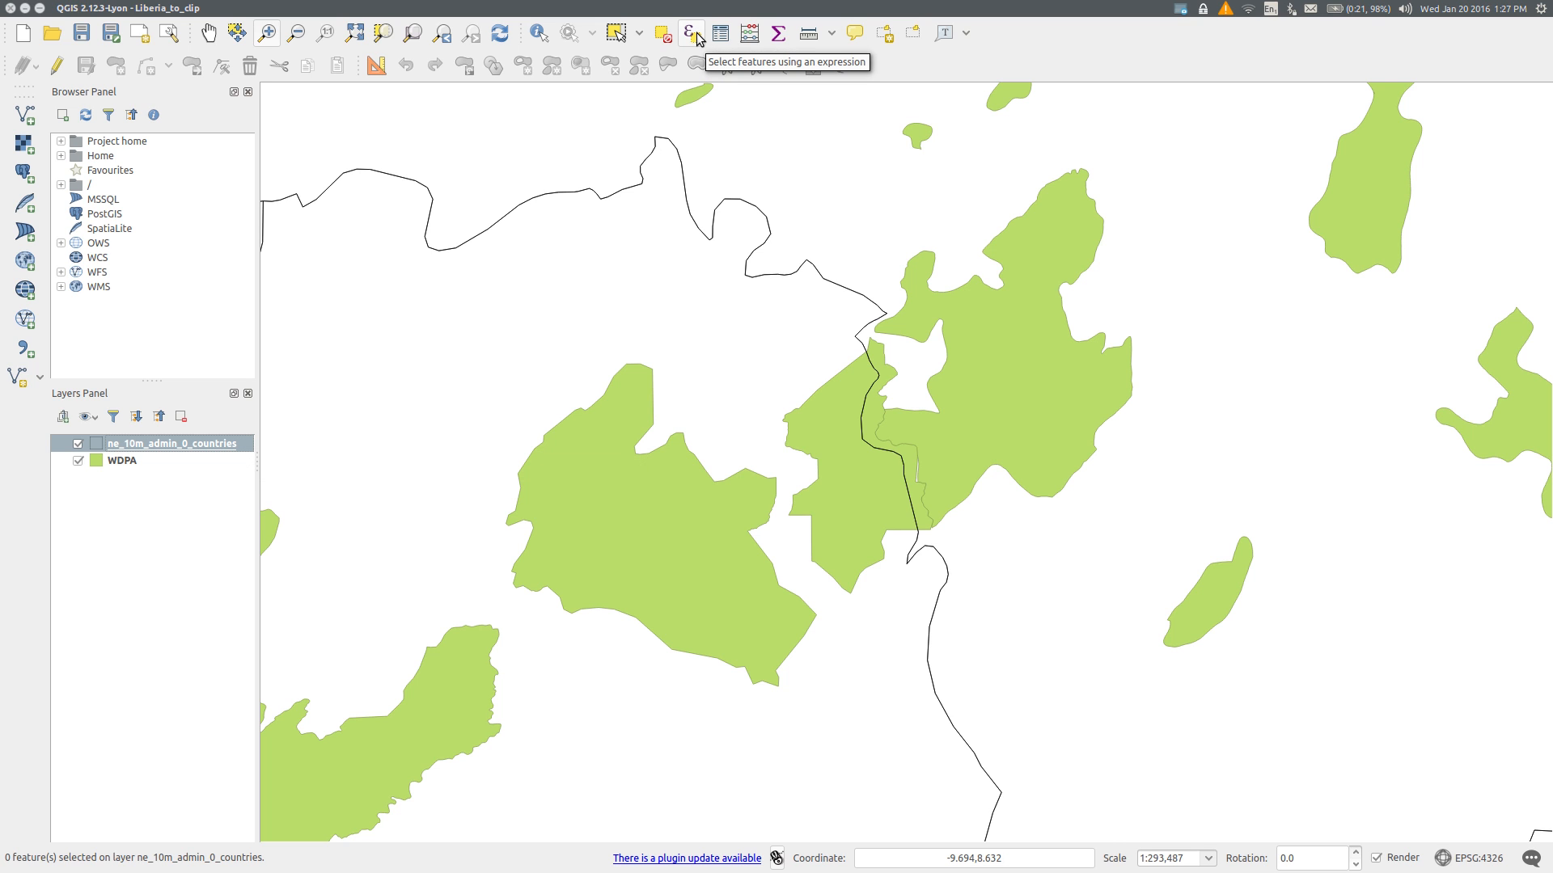
# Step: Select Liberia in the countries layer with the expression "adm0_a3" = 'LBR', then return to the WDPA layer
pyautogui.click(689, 33)
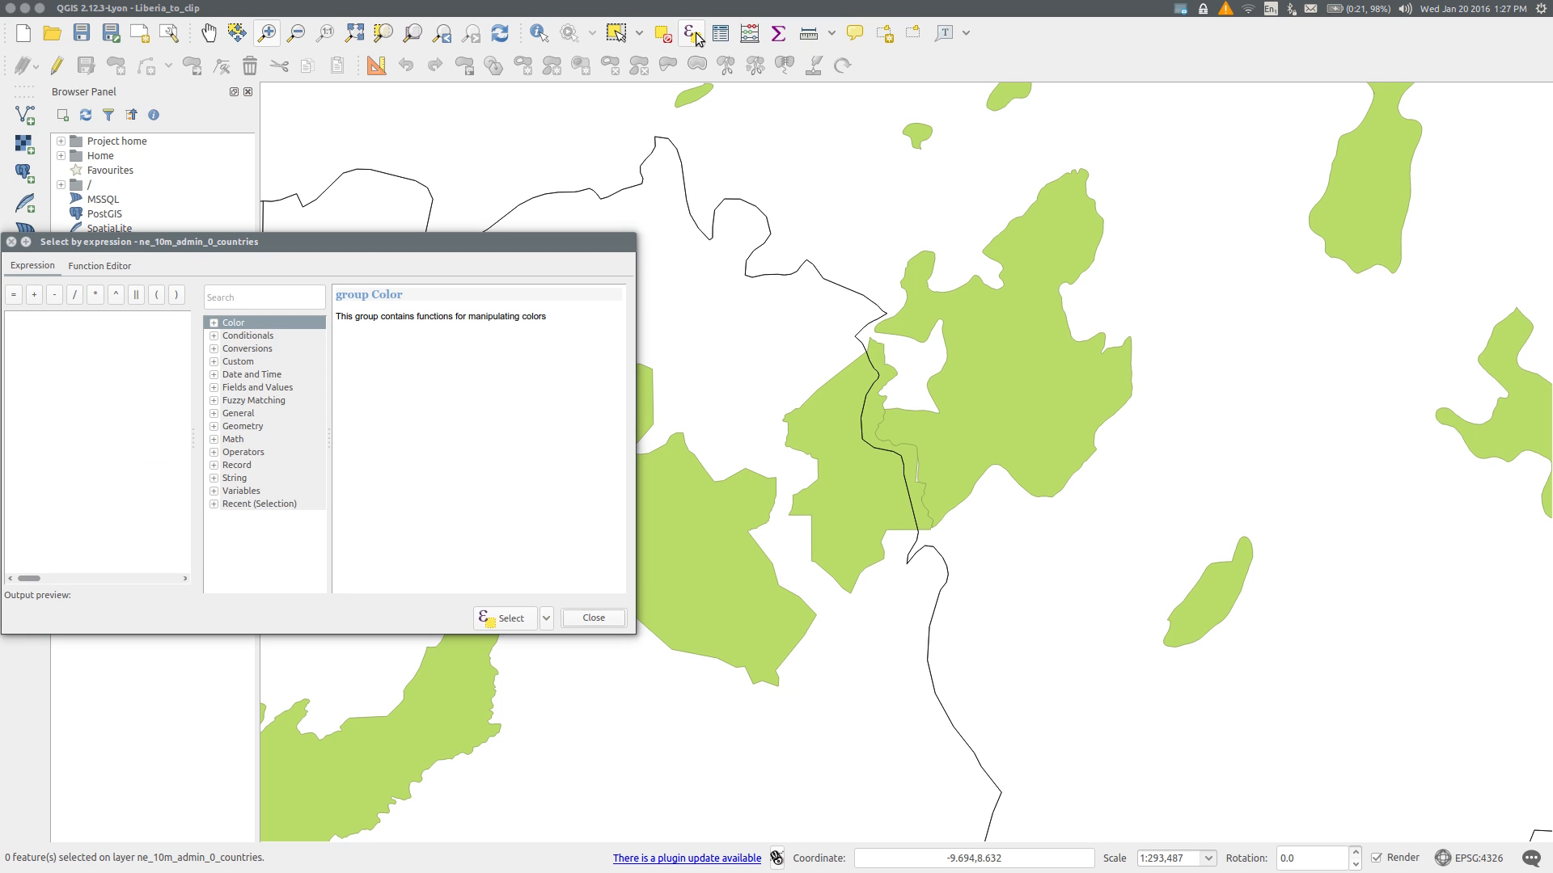
pyautogui.moveTo(218, 396)
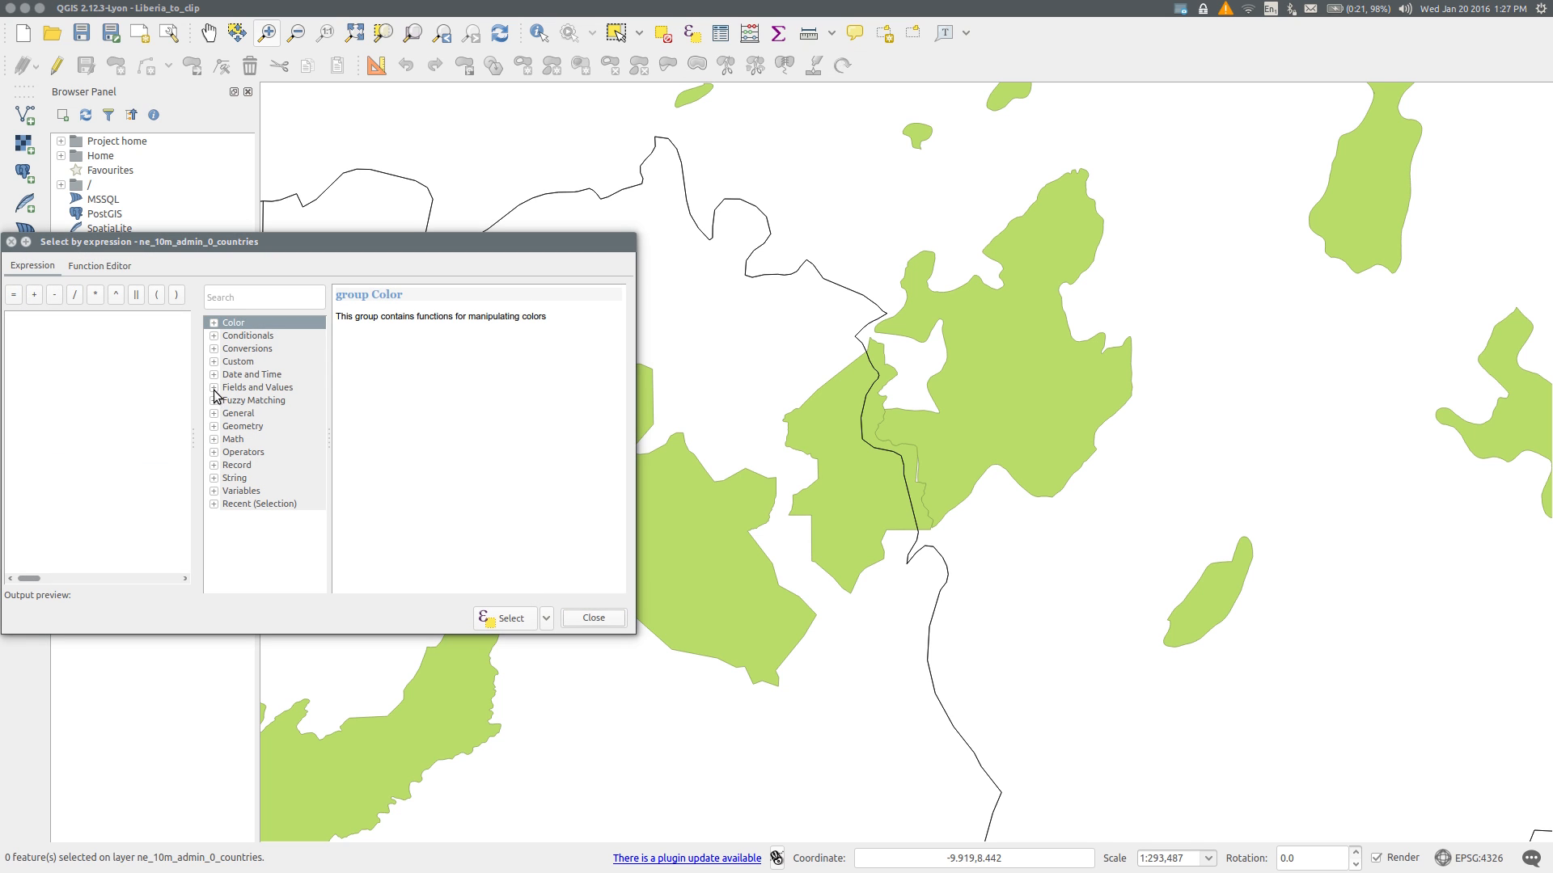
pyautogui.click(213, 387)
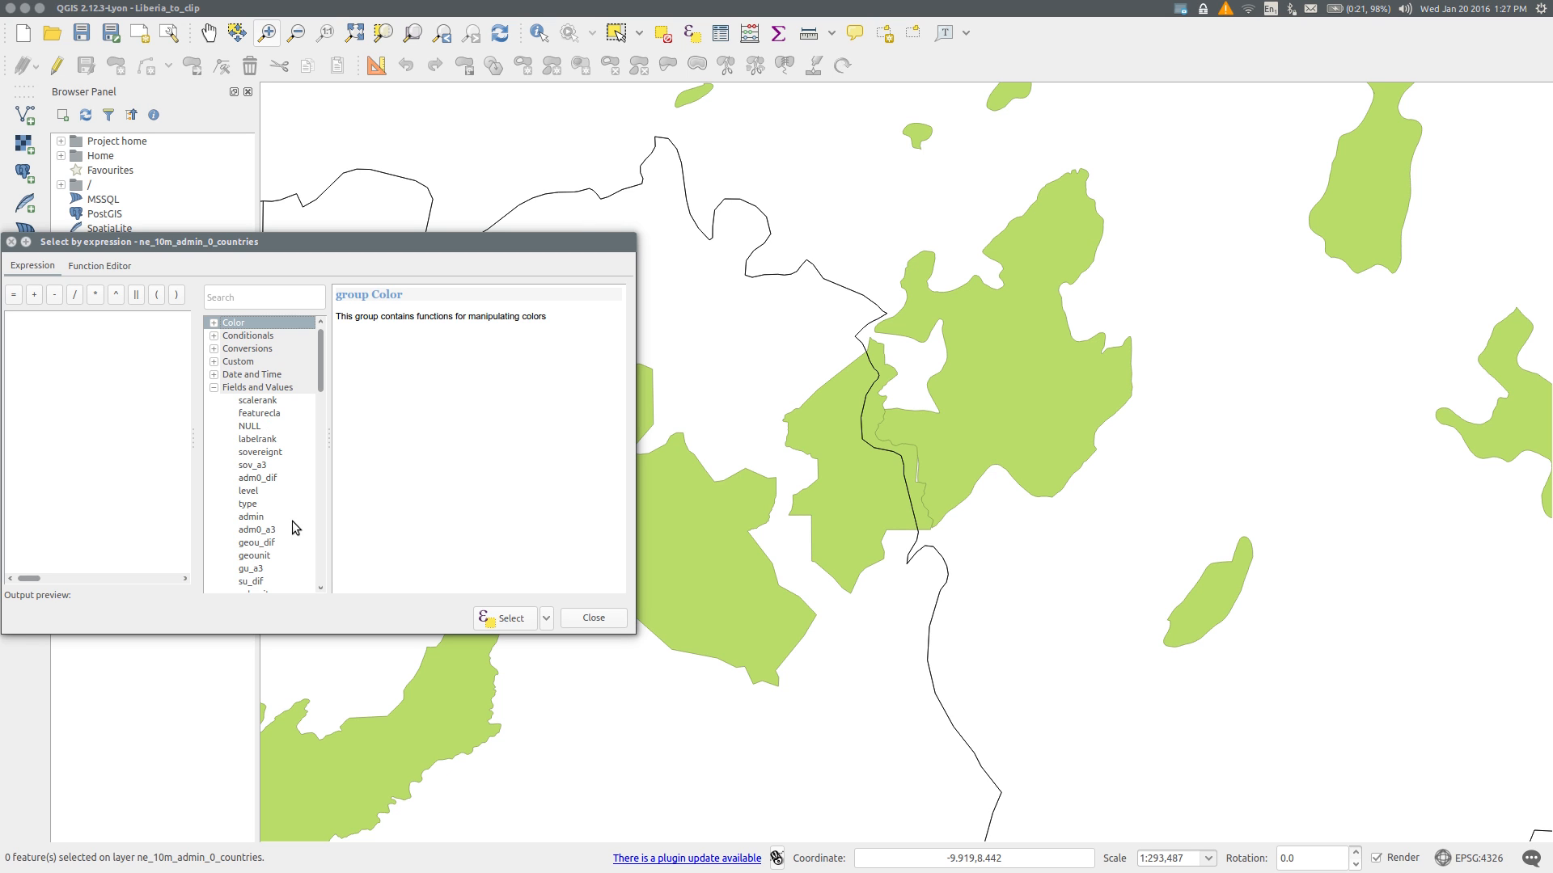
pyautogui.click(255, 528)
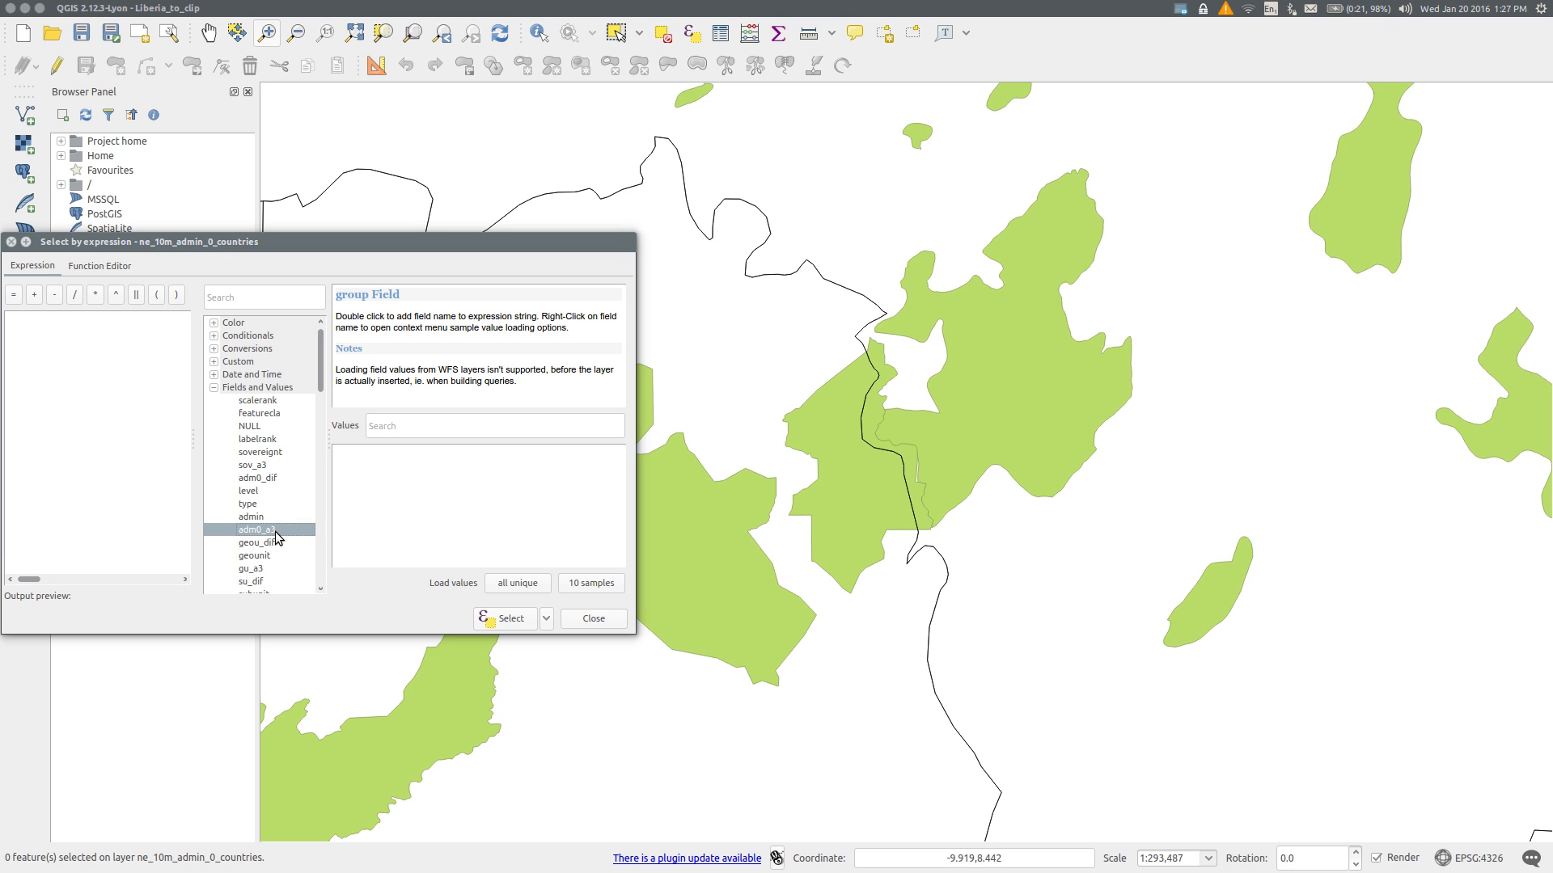
pyautogui.doubleClick(257, 529)
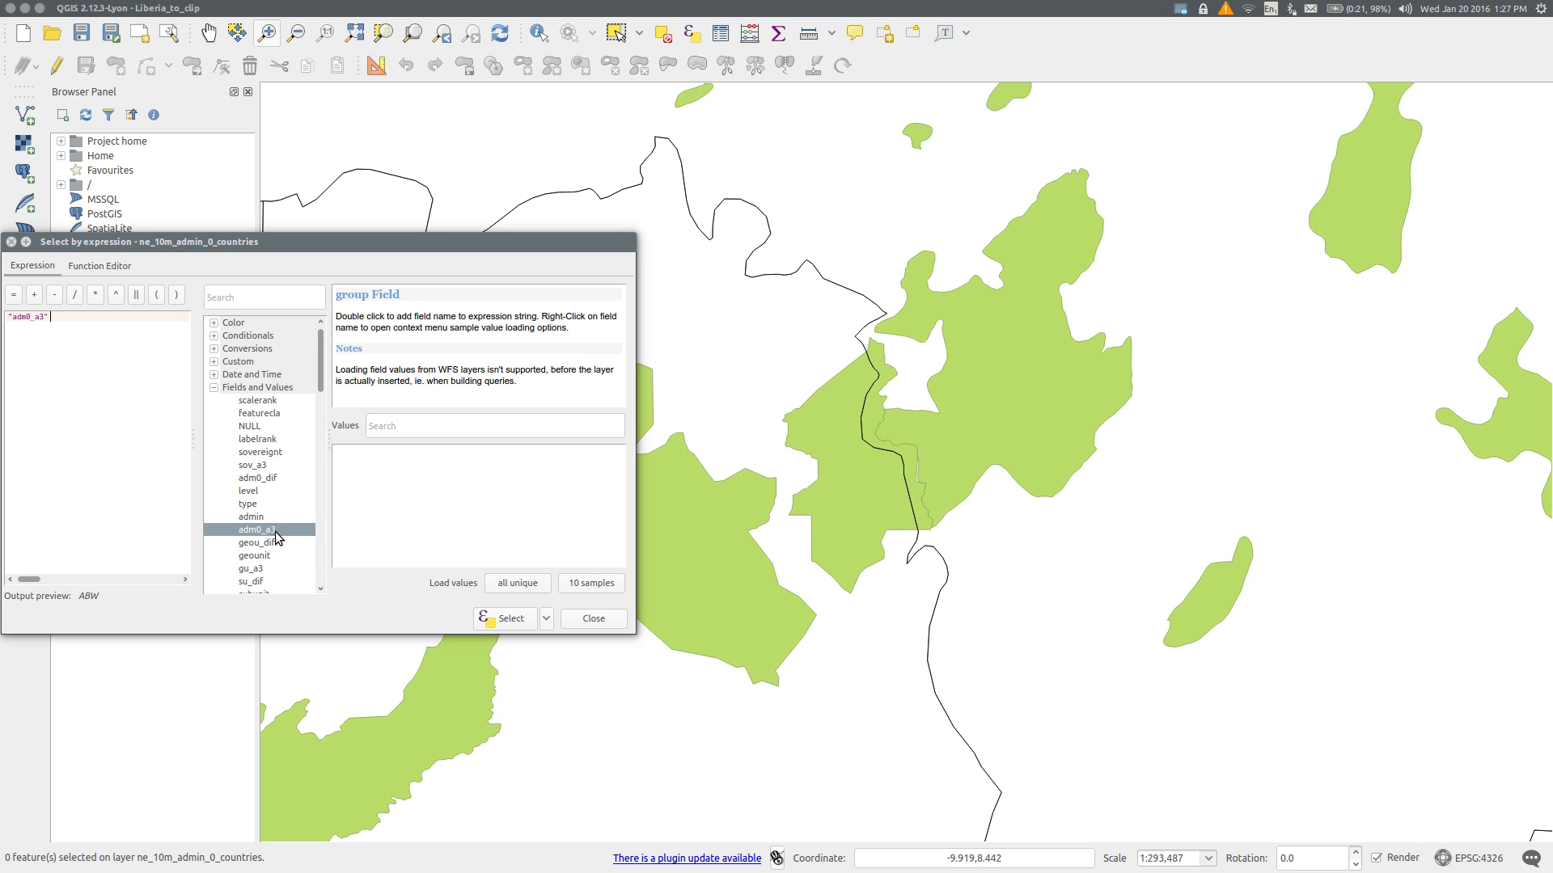
pyautogui.moveTo(206, 359)
pyautogui.write(' =')
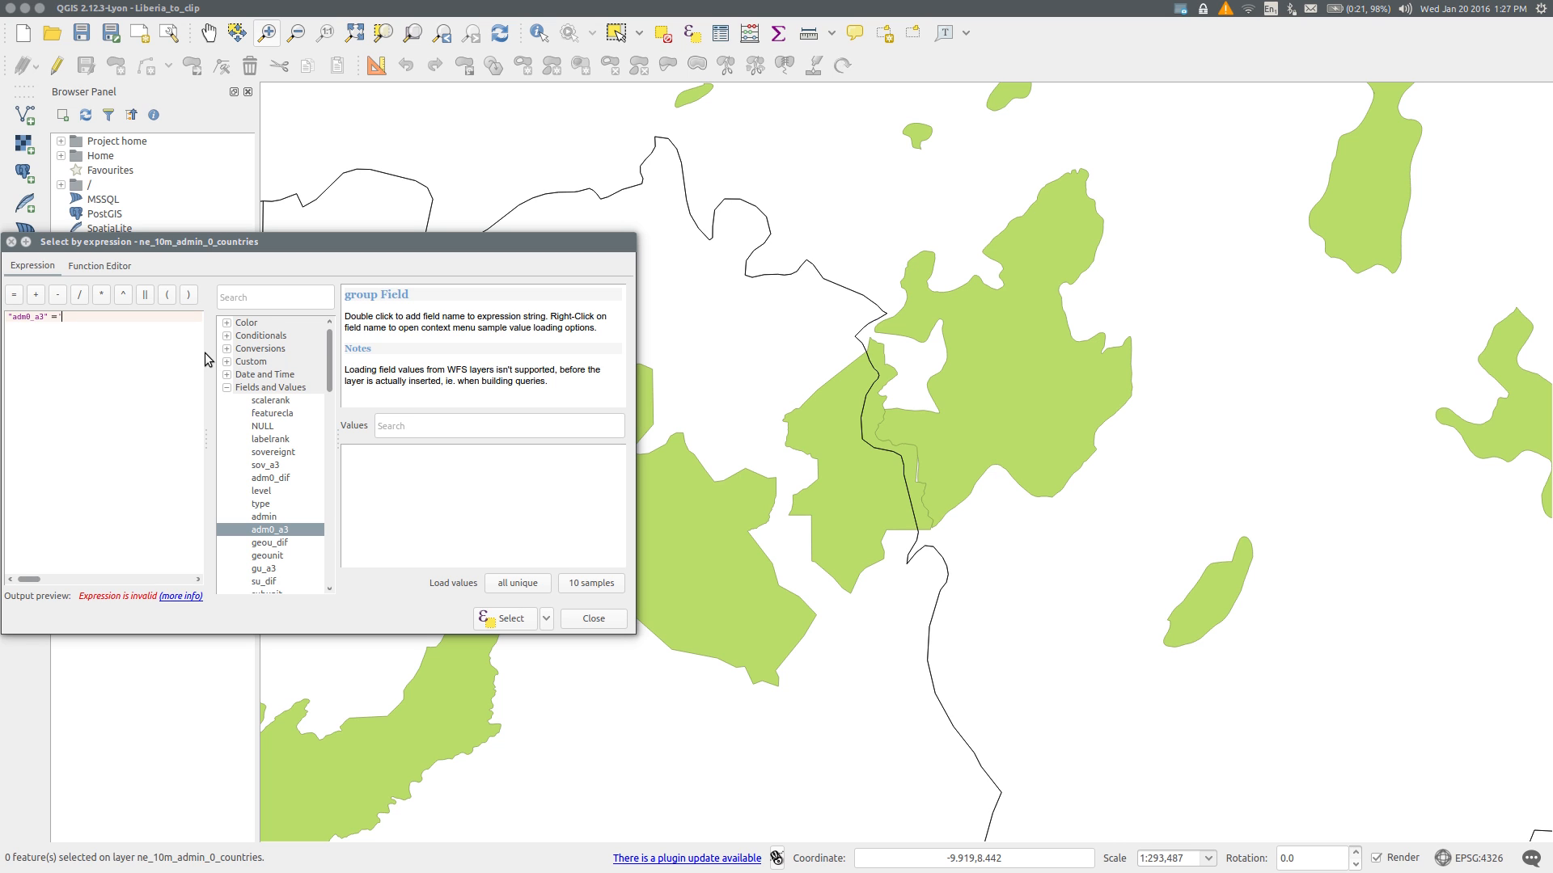
pyautogui.write("LBR'")
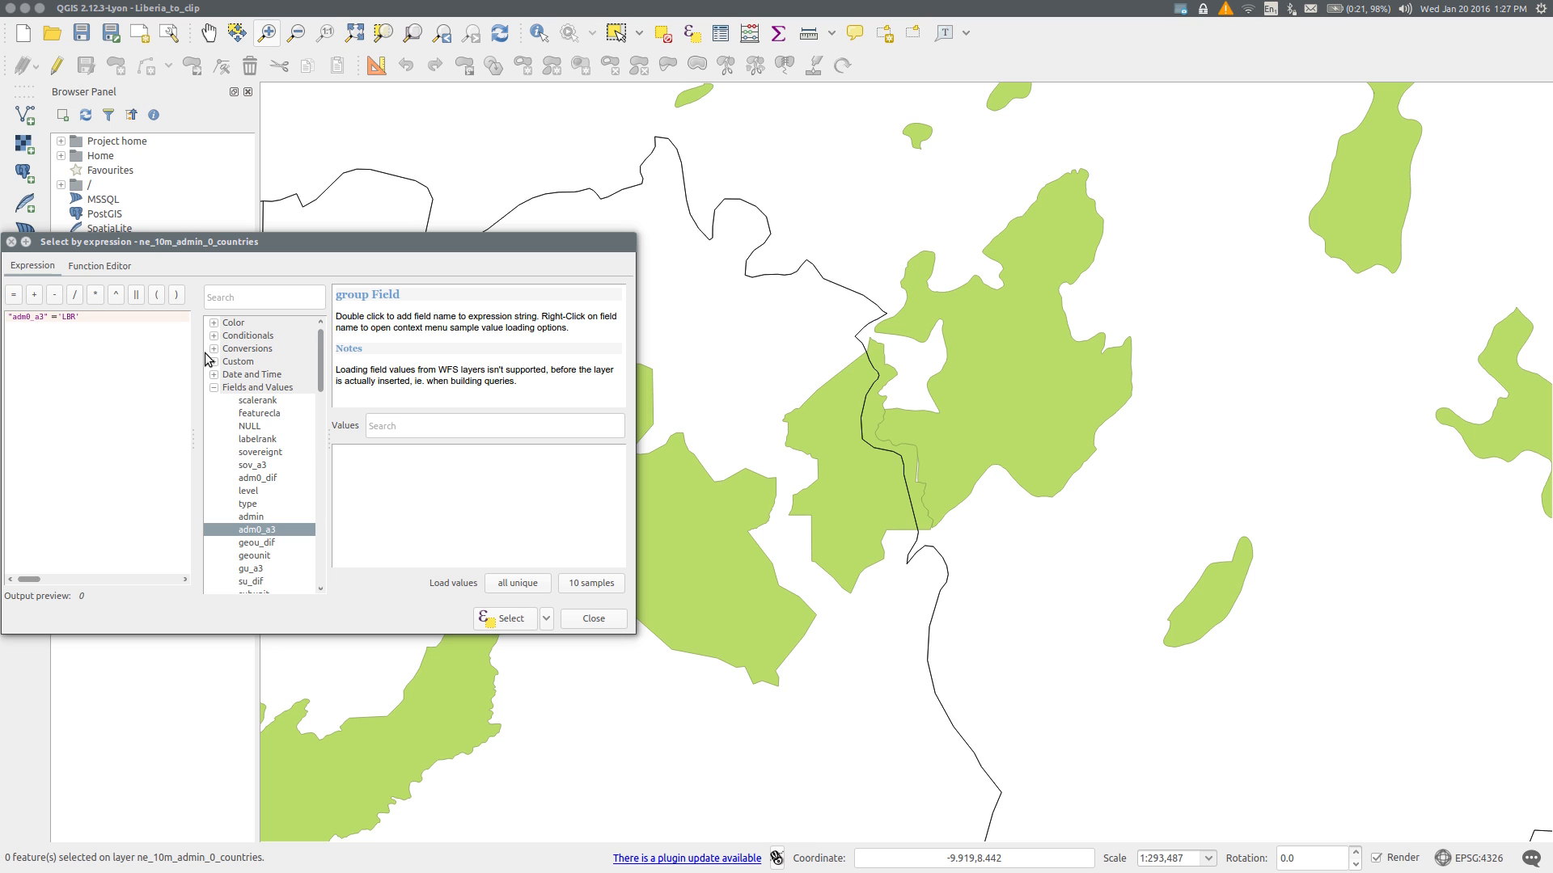
pyautogui.click(505, 617)
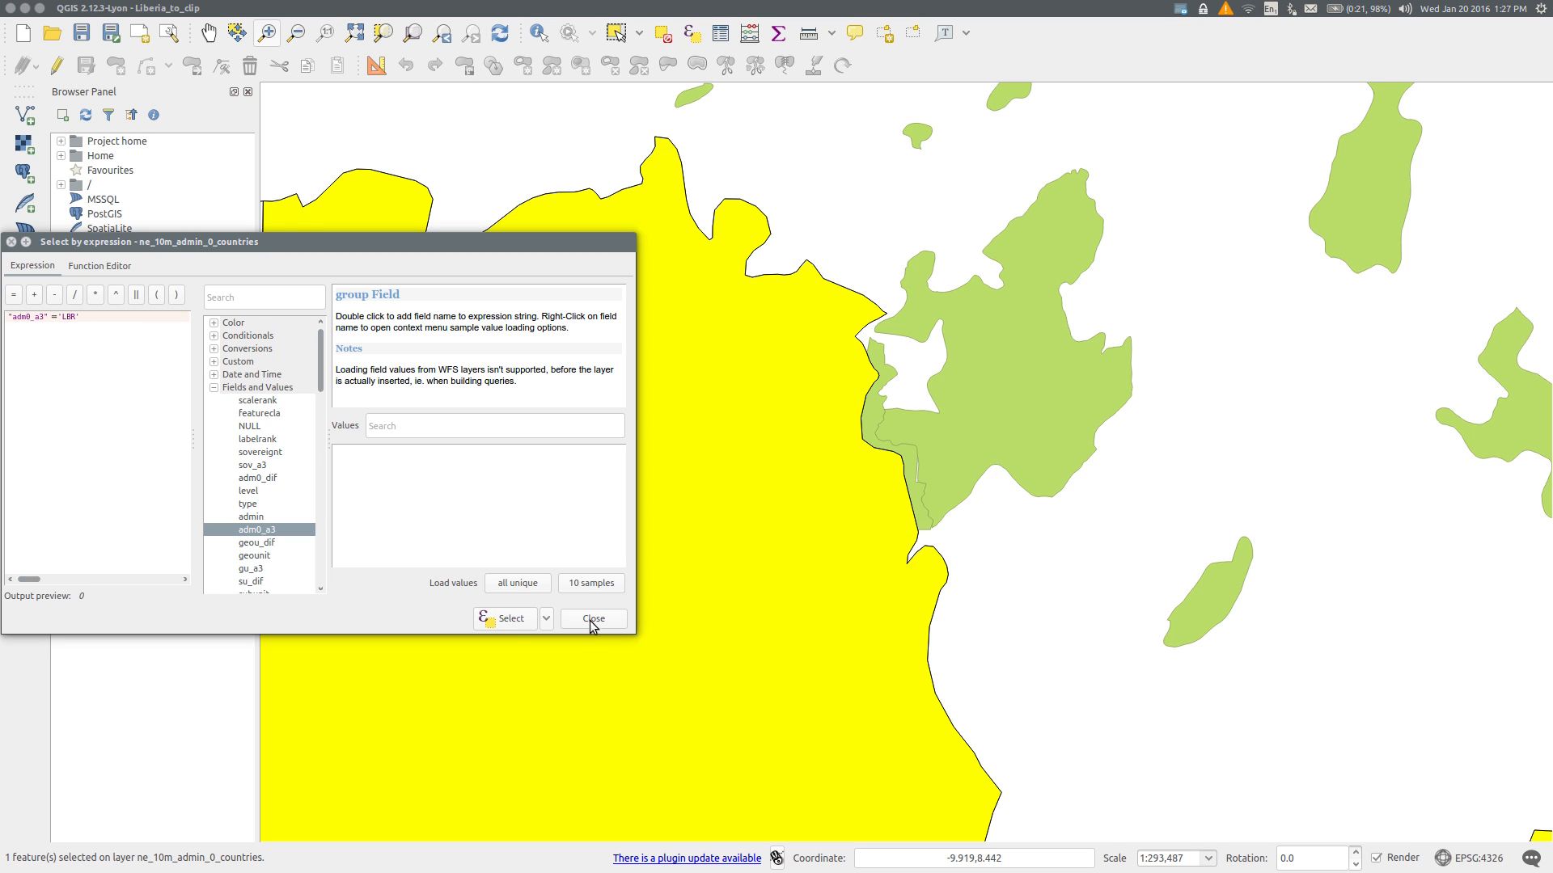
pyautogui.click(592, 618)
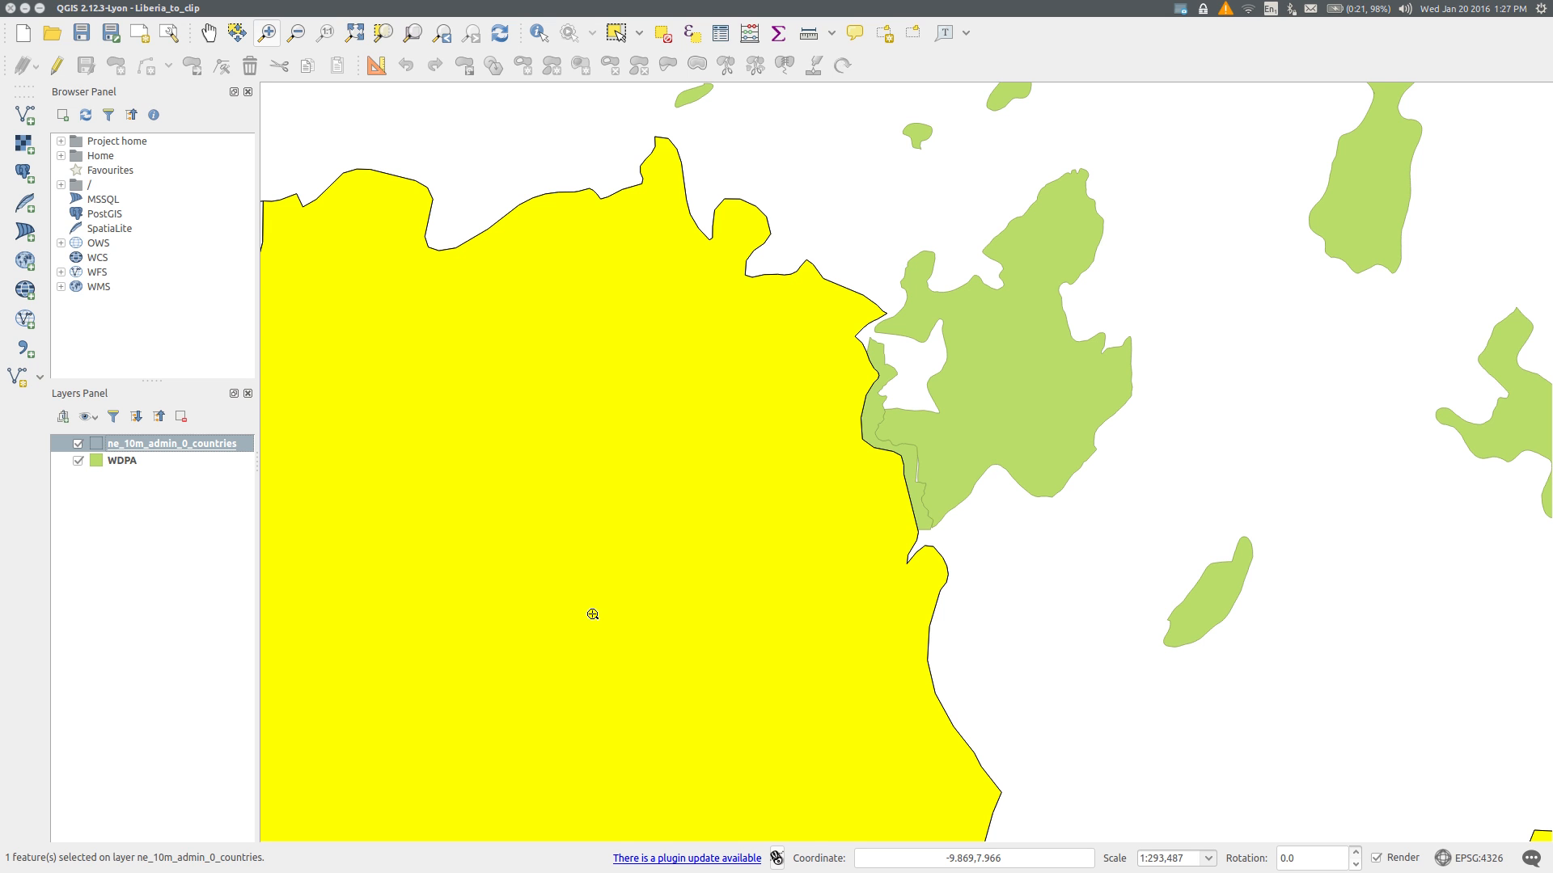
pyautogui.click(121, 461)
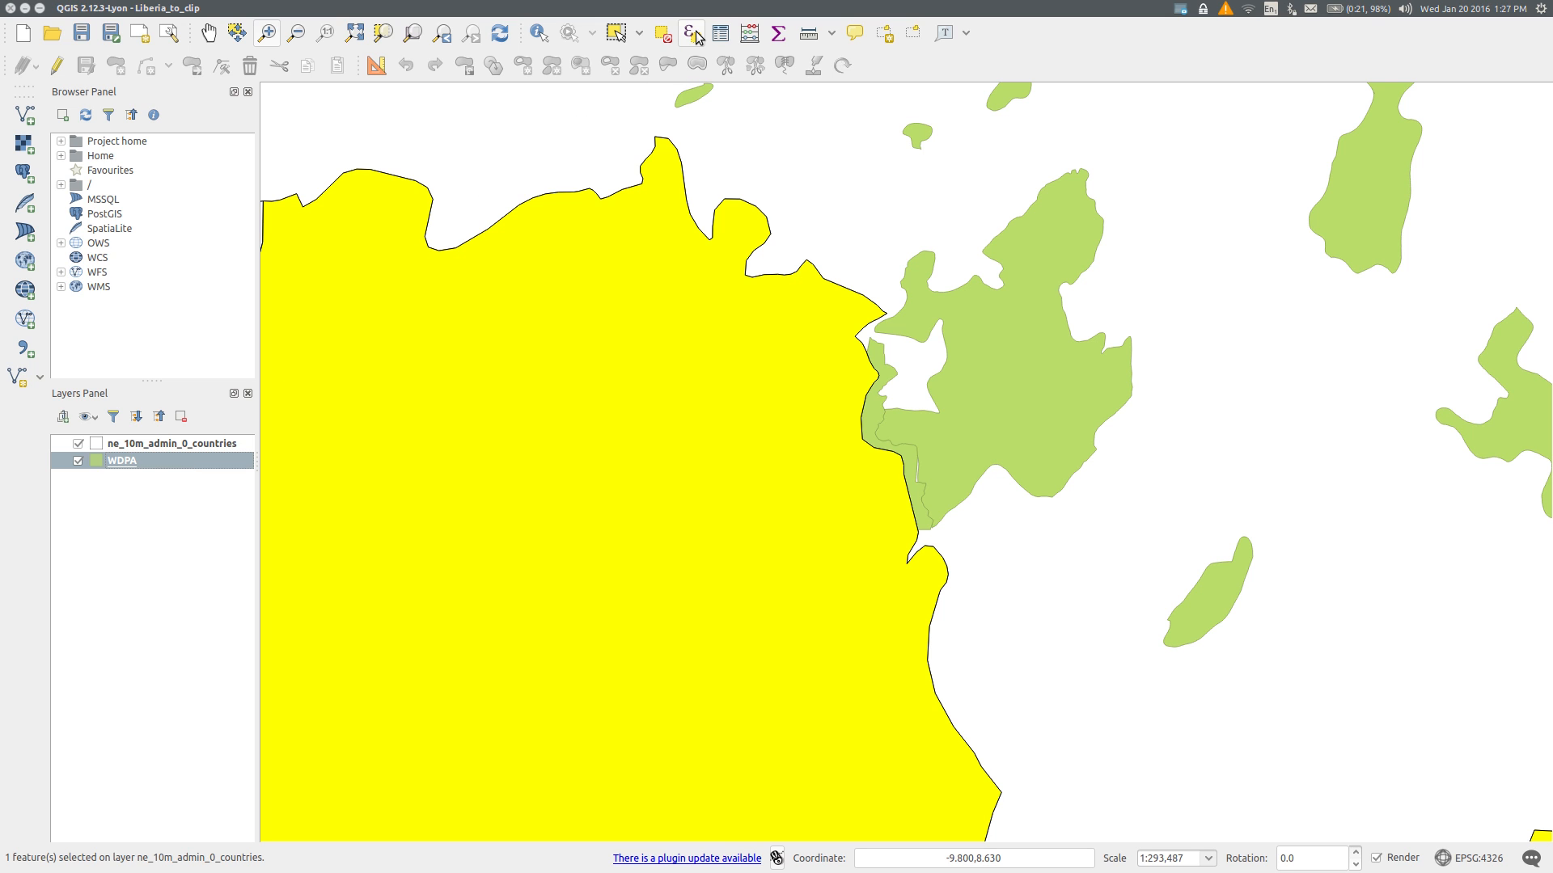
# Step: Select the WDPA protected areas matching "ISO3" = 'LBR' (16 features)
pyautogui.click(690, 32)
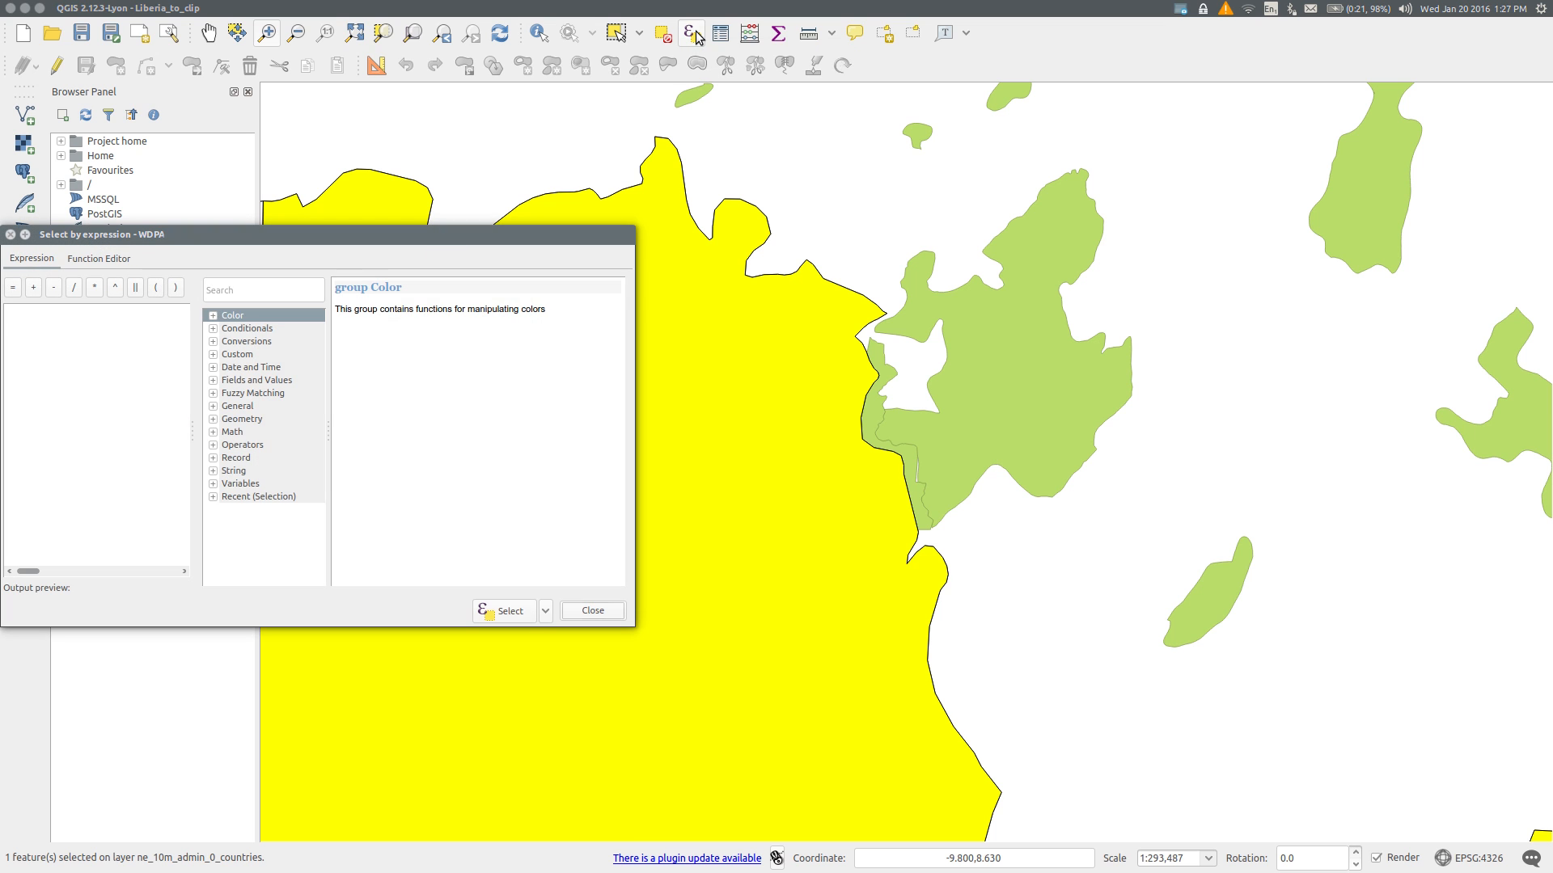
pyautogui.click(214, 378)
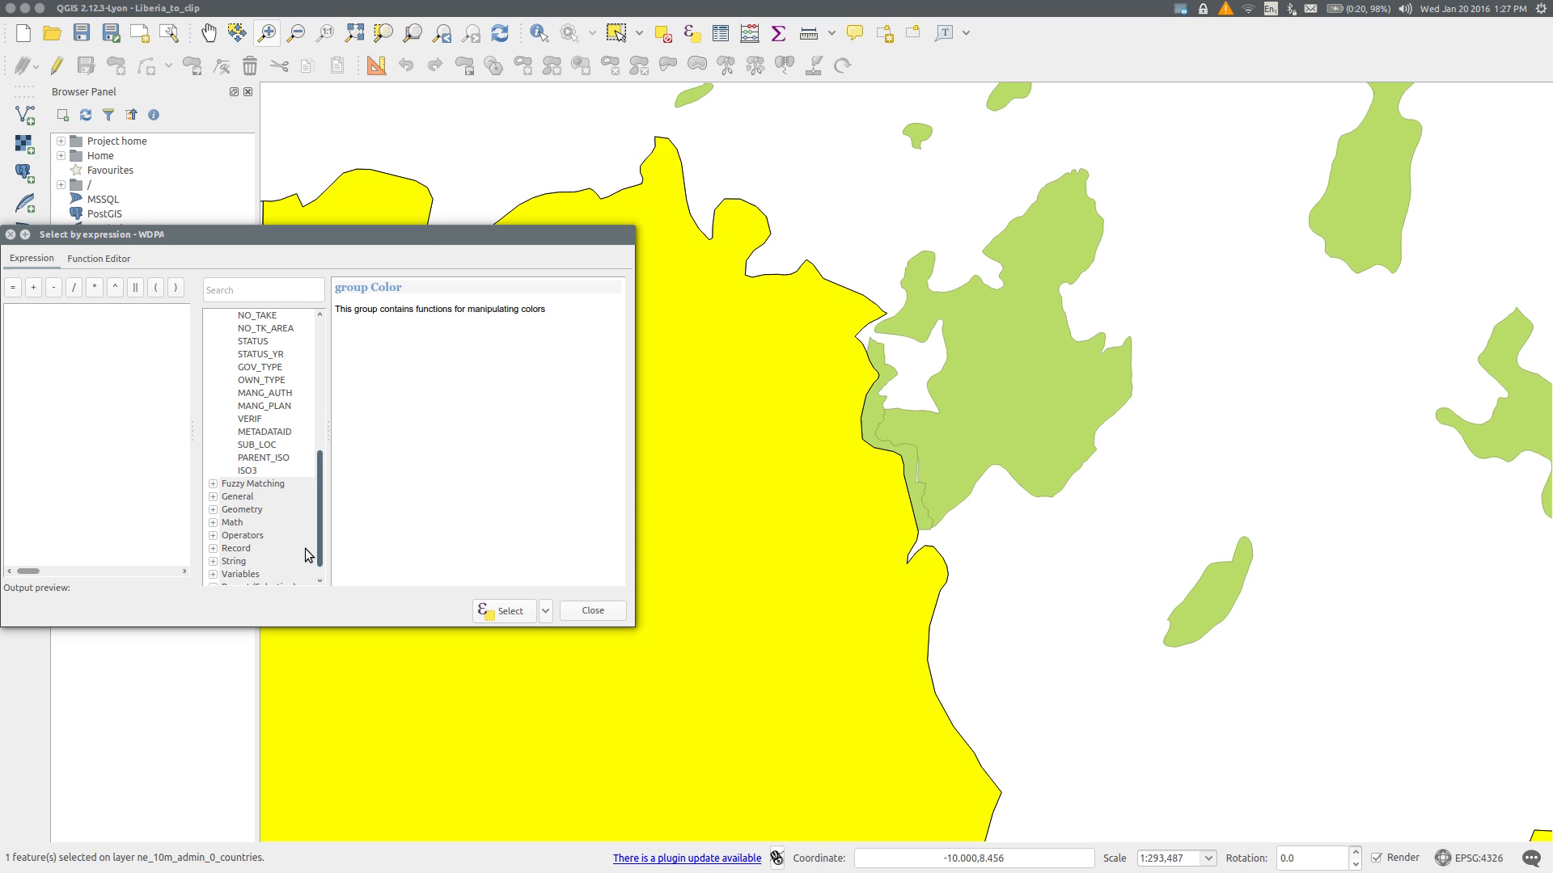
pyautogui.moveTo(260, 478)
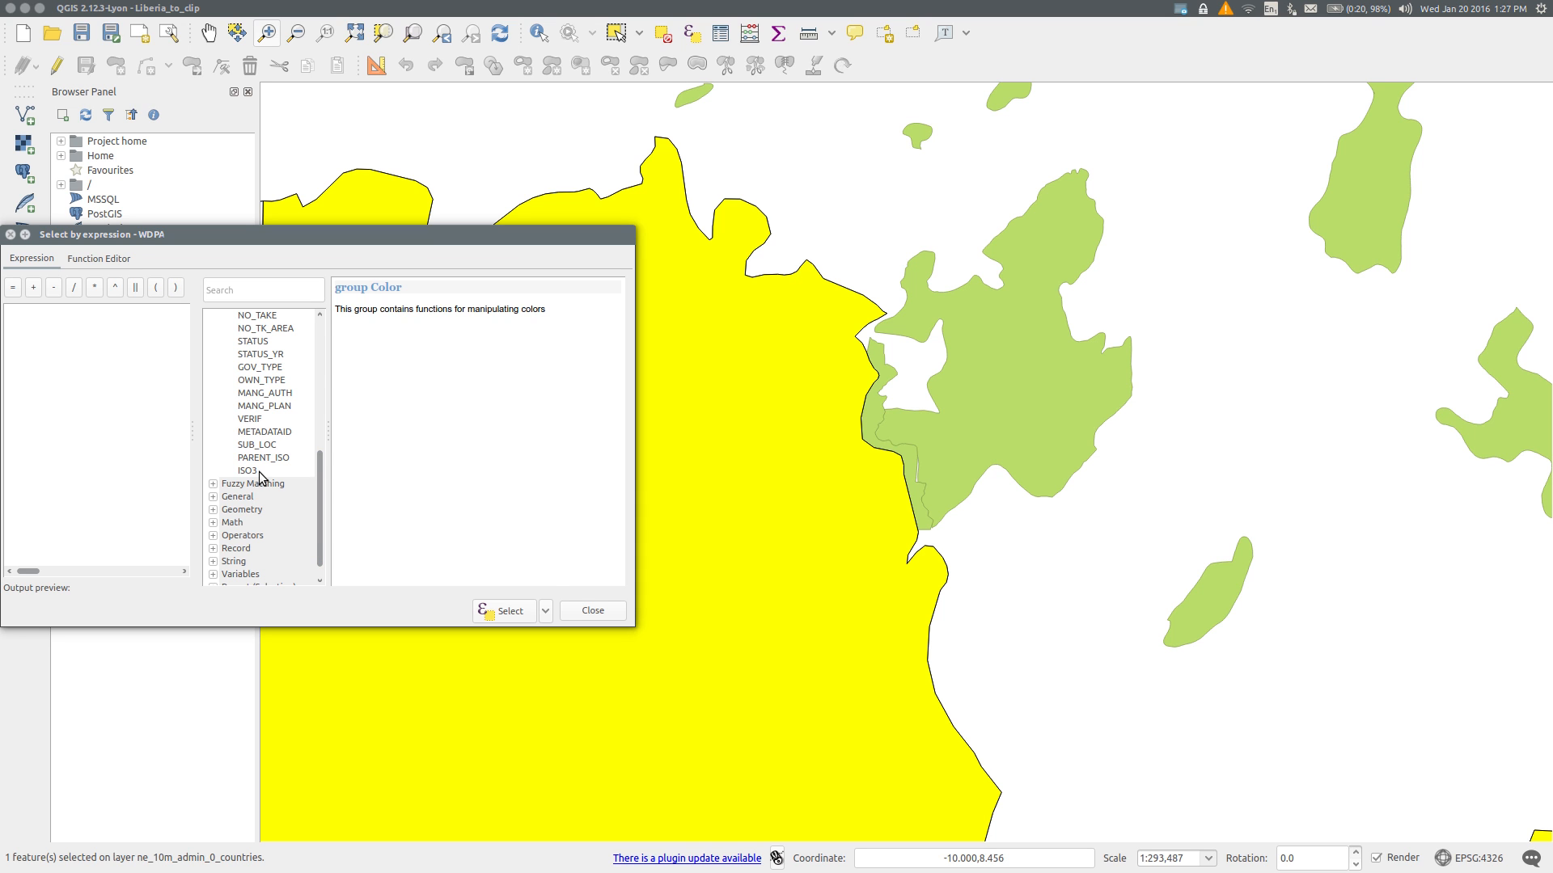
pyautogui.doubleClick(248, 469)
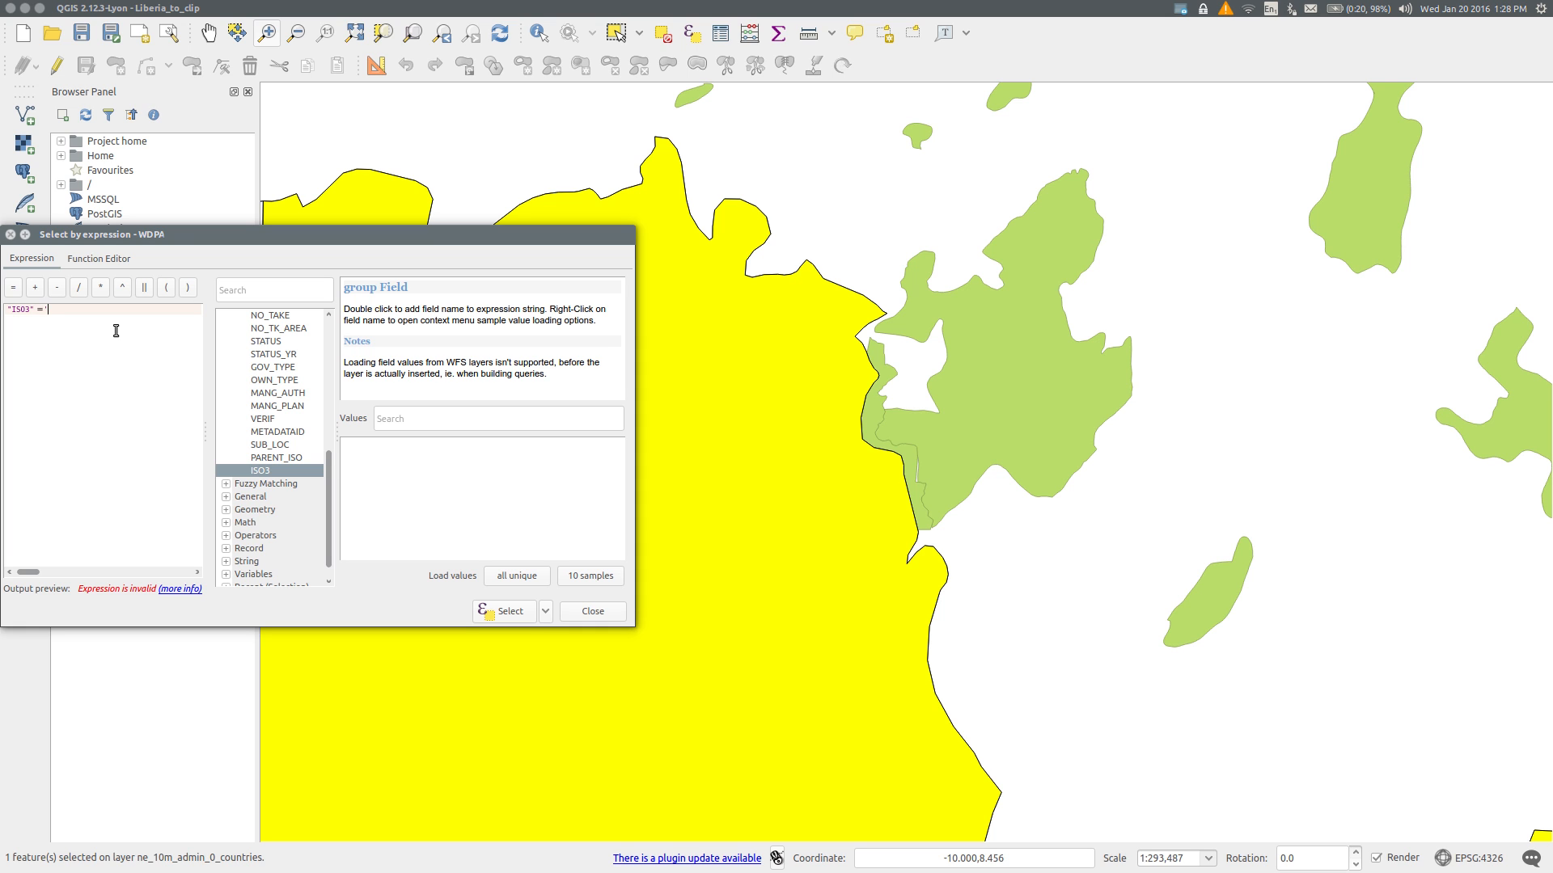
pyautogui.write("LBR'")
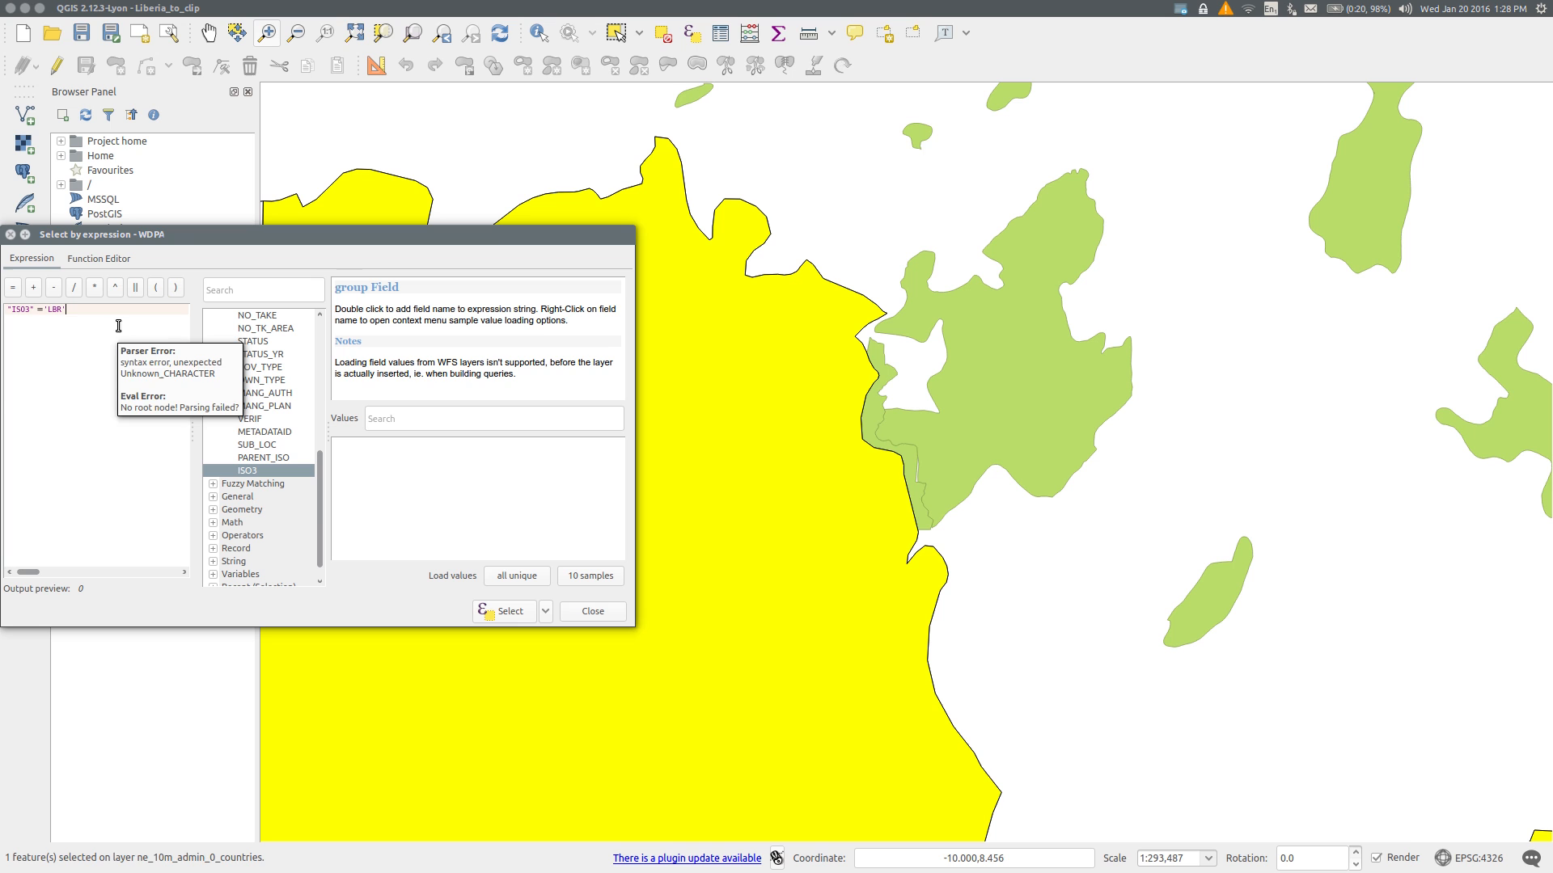
pyautogui.click(503, 611)
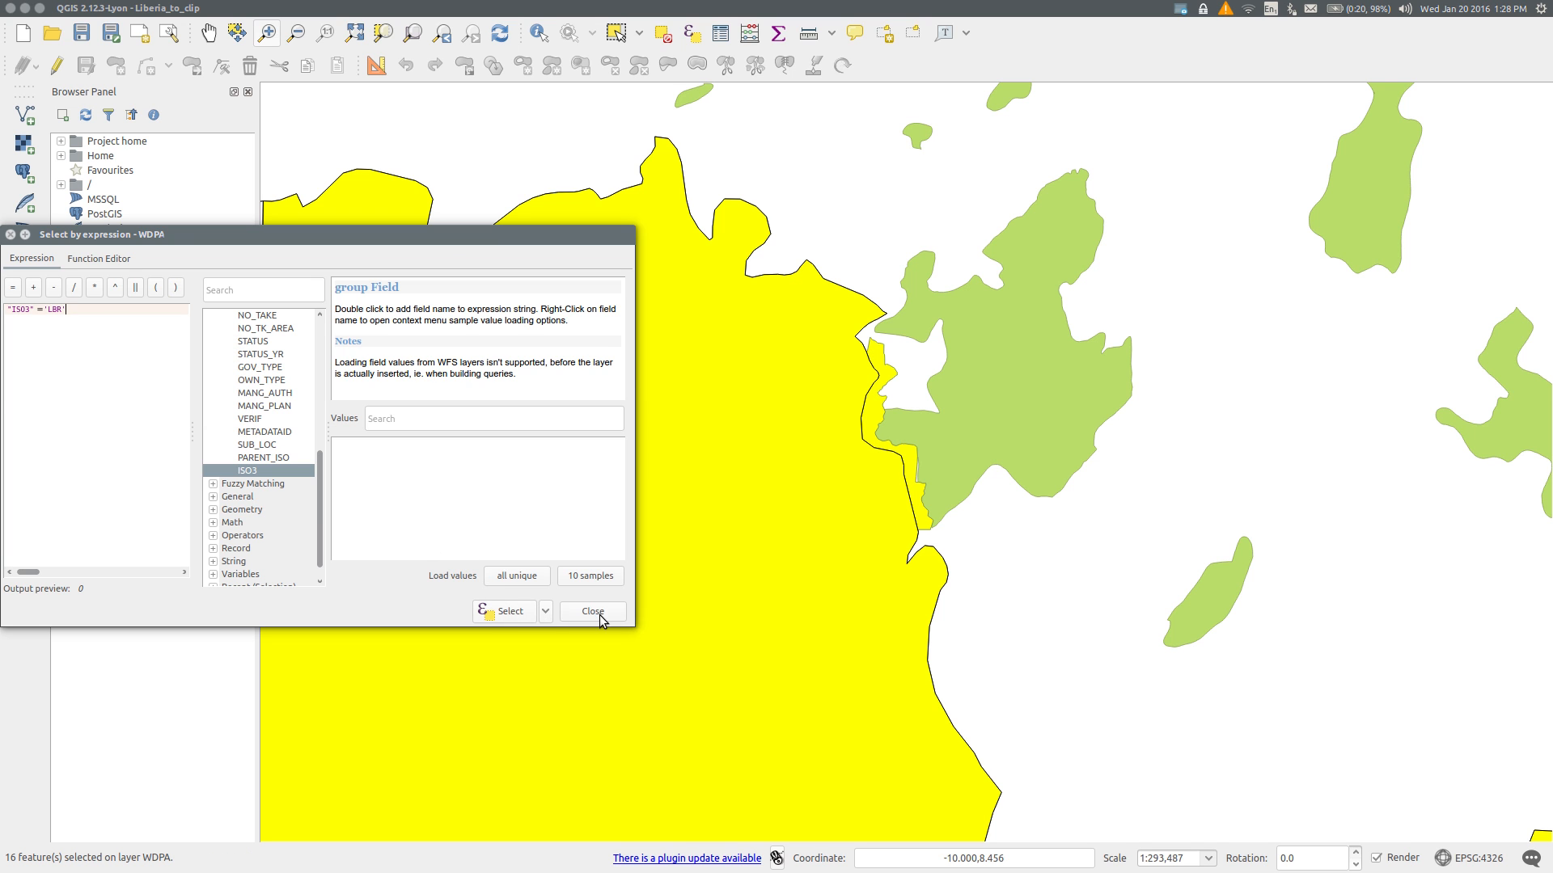
pyautogui.click(592, 611)
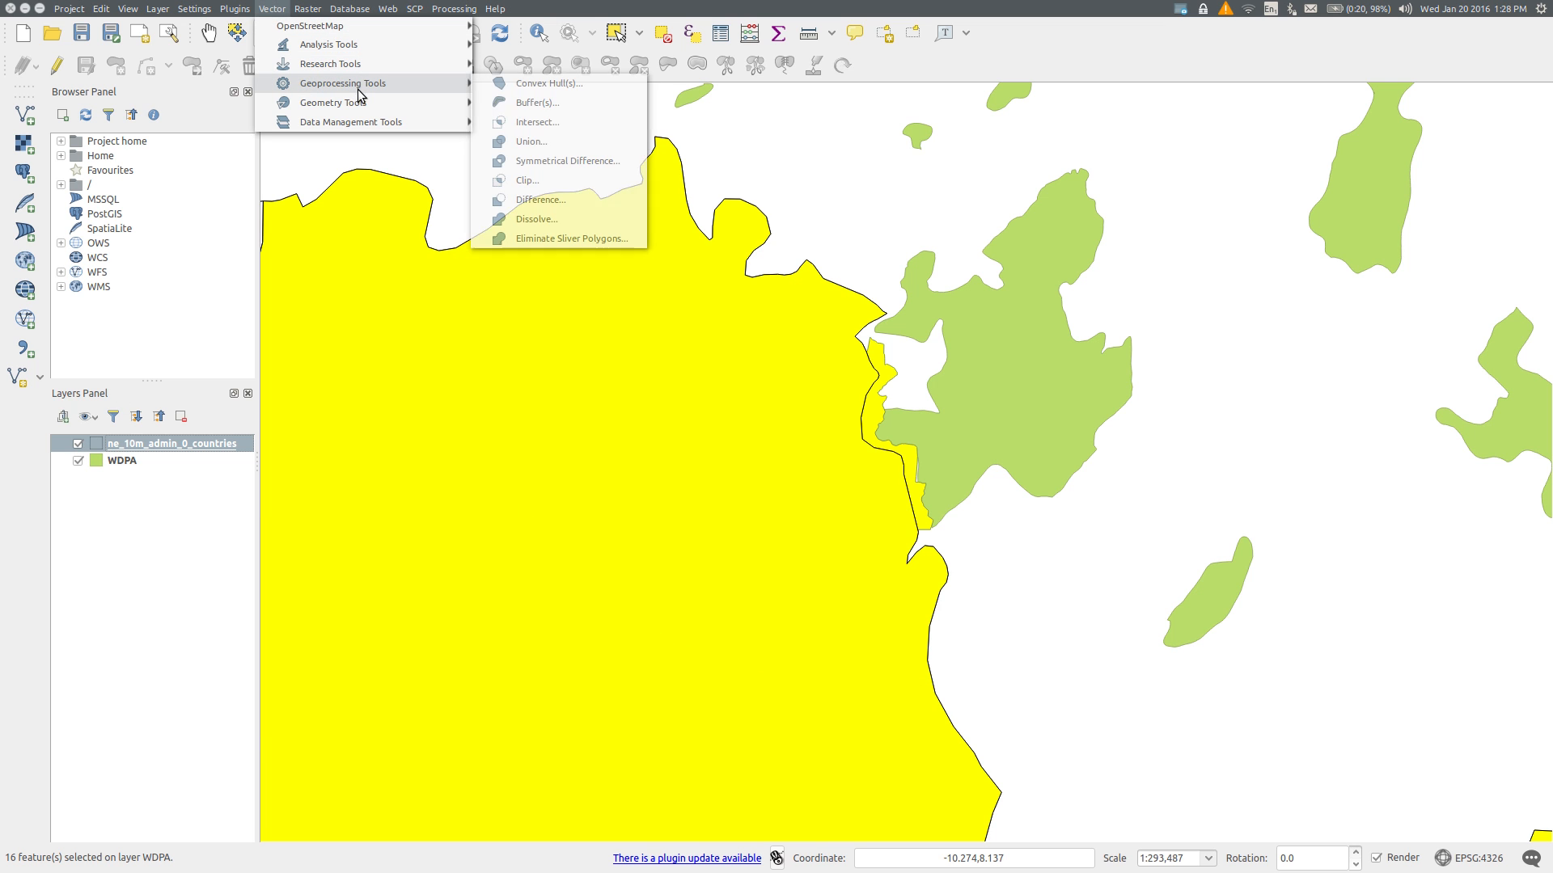
pyautogui.moveTo(502, 88)
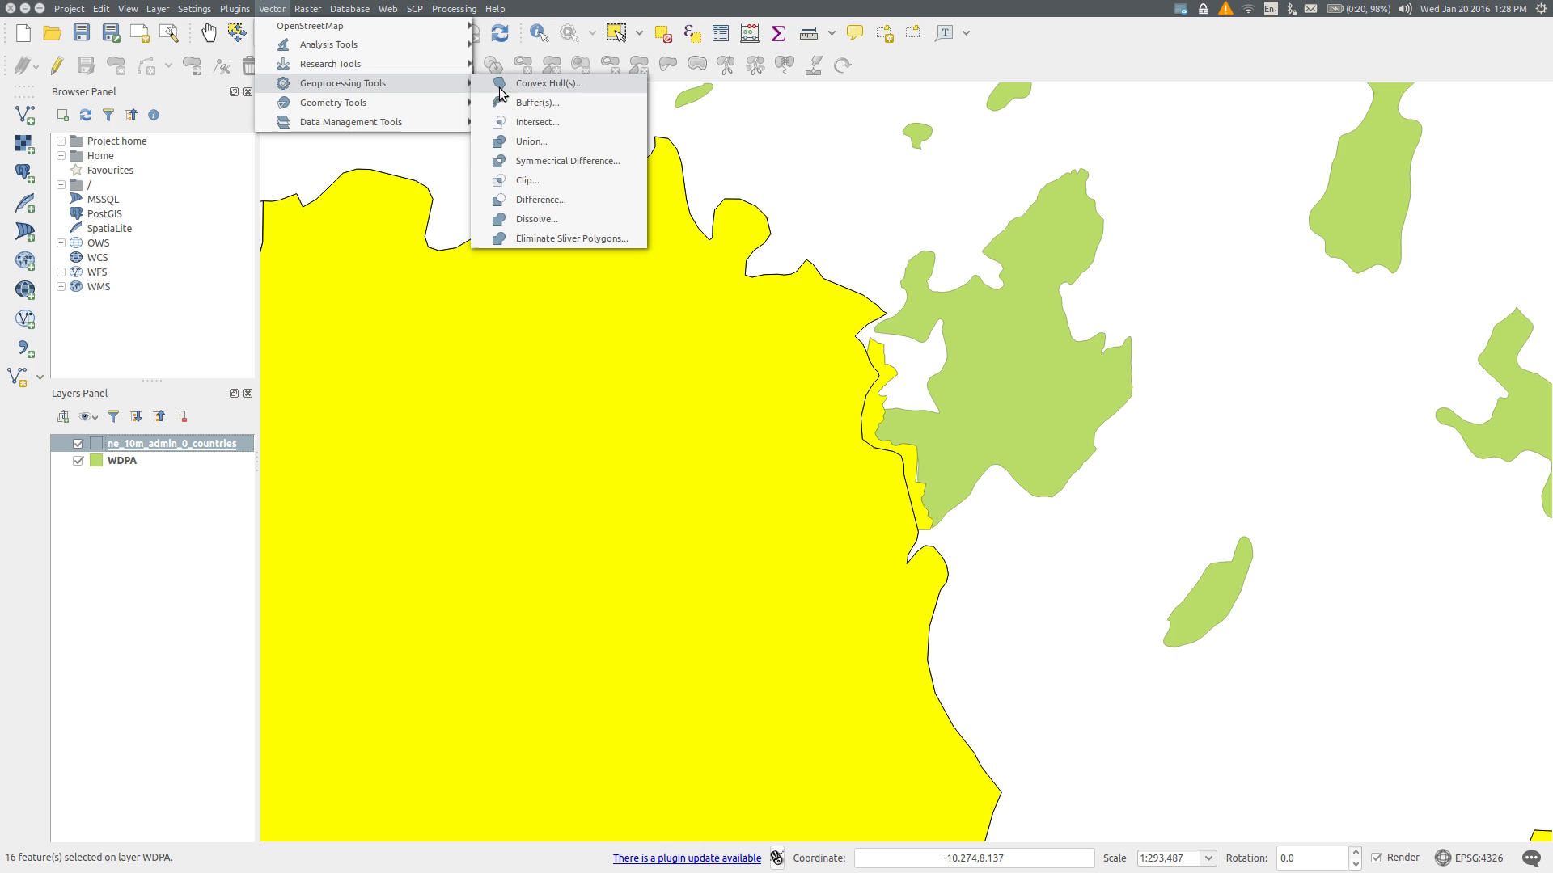
# Step: Start the Clip geoprocessing tool with WDPA as input and the countries layer as clip layer, selected features only
pyautogui.click(526, 180)
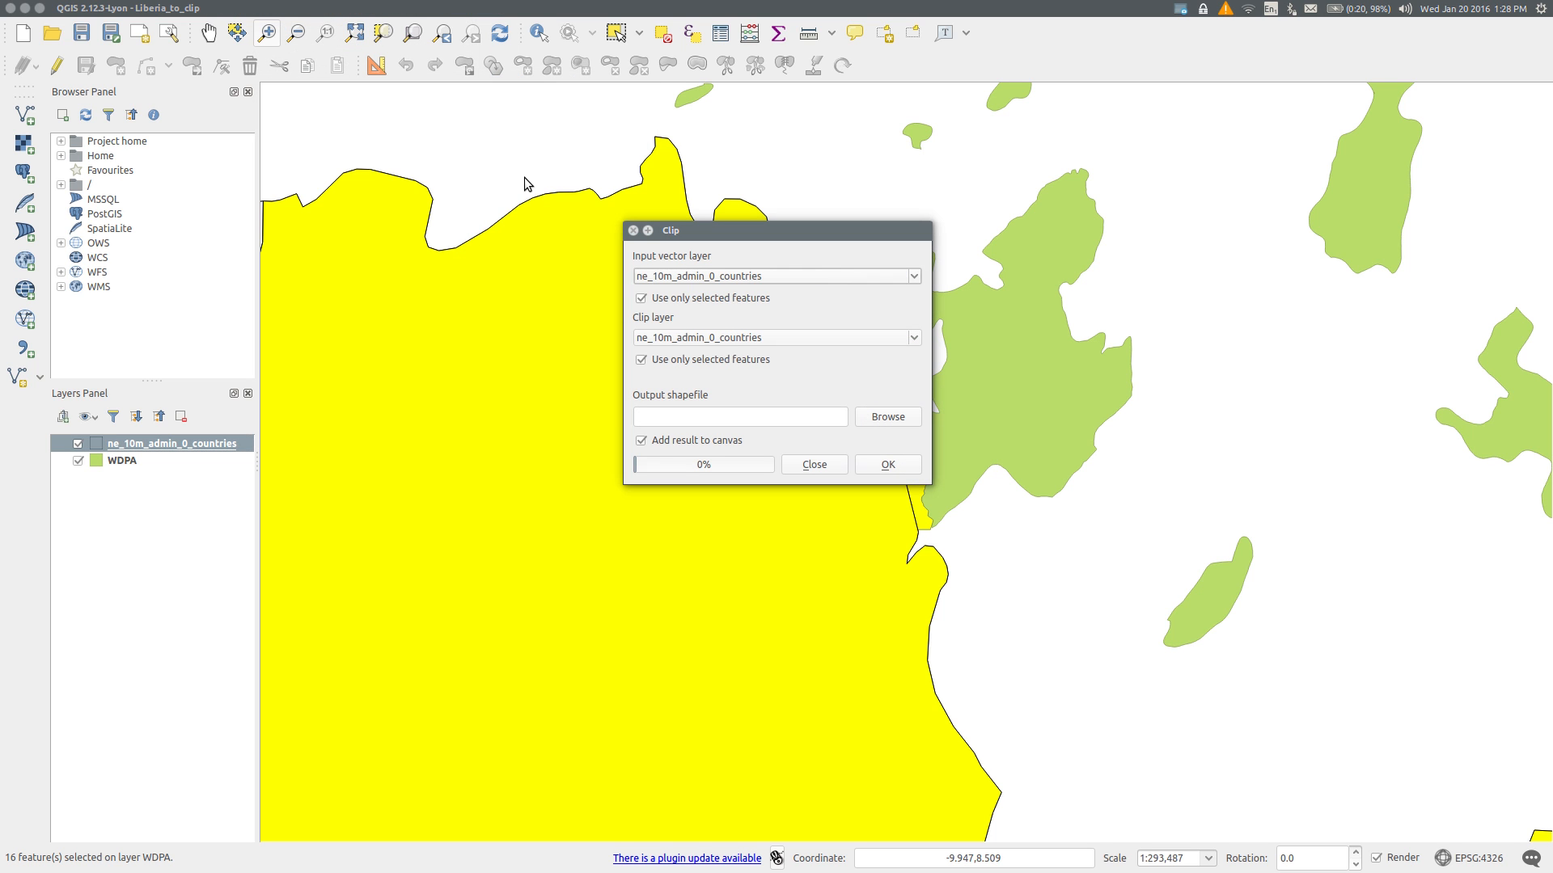
pyautogui.moveTo(688, 241)
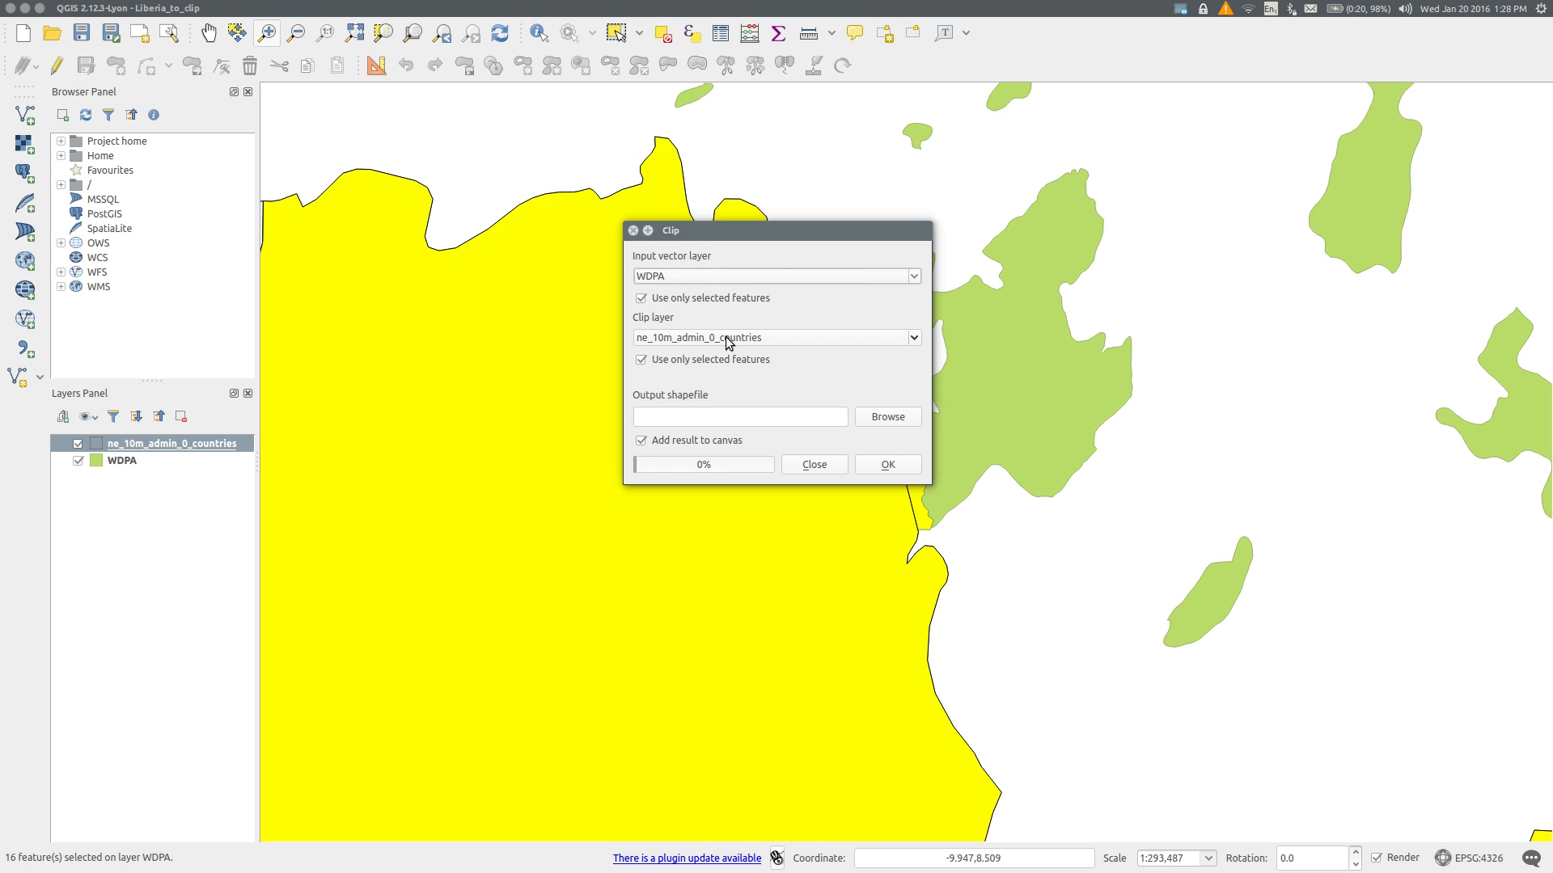
pyautogui.moveTo(691, 304)
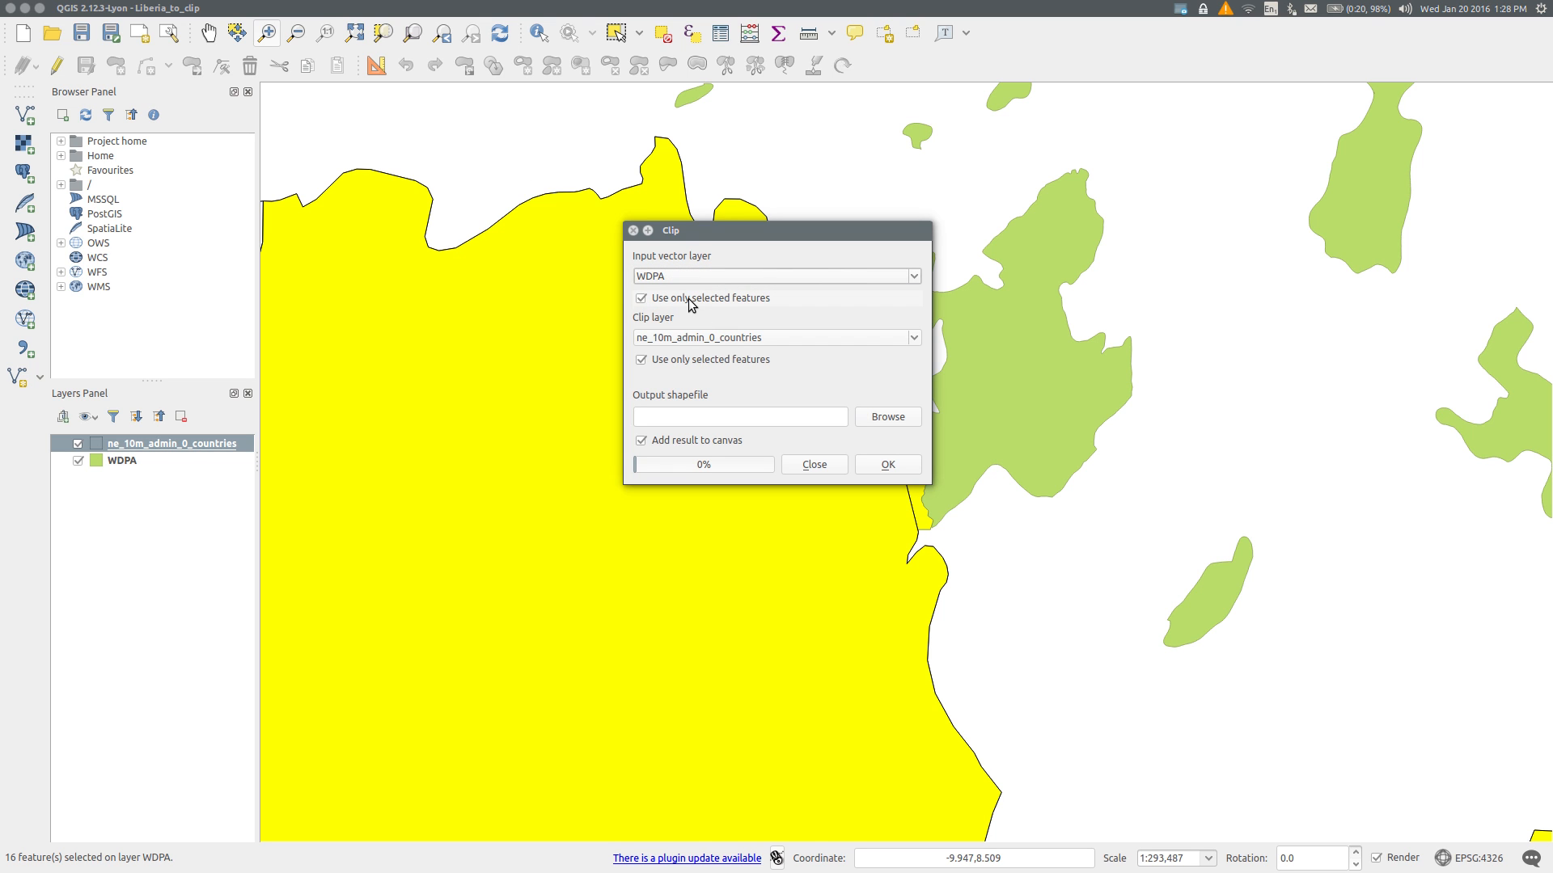
pyautogui.moveTo(688, 356)
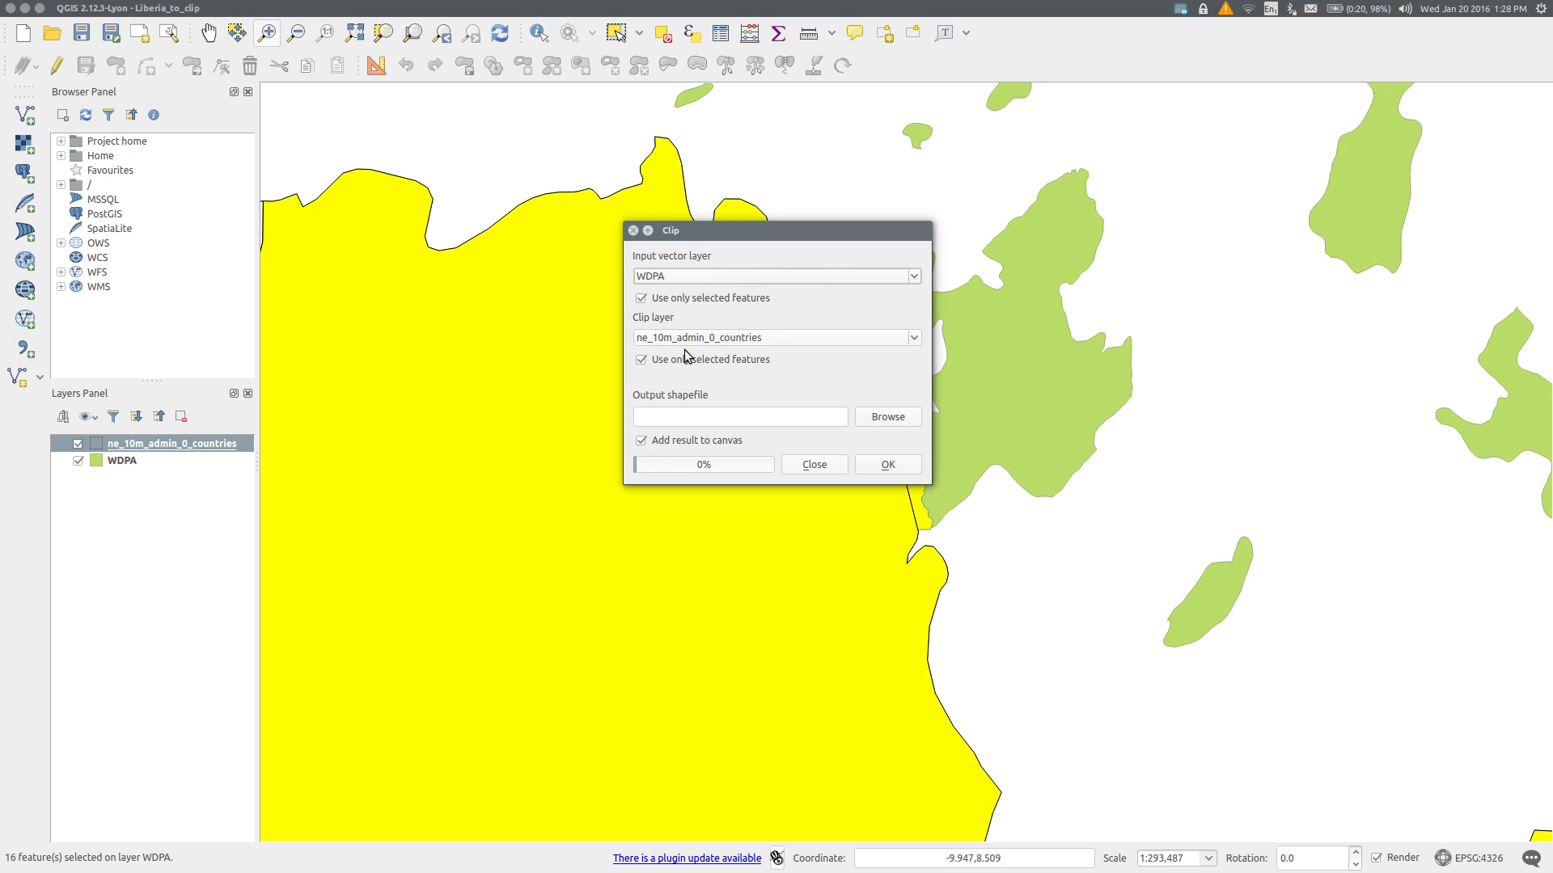
pyautogui.moveTo(846, 400)
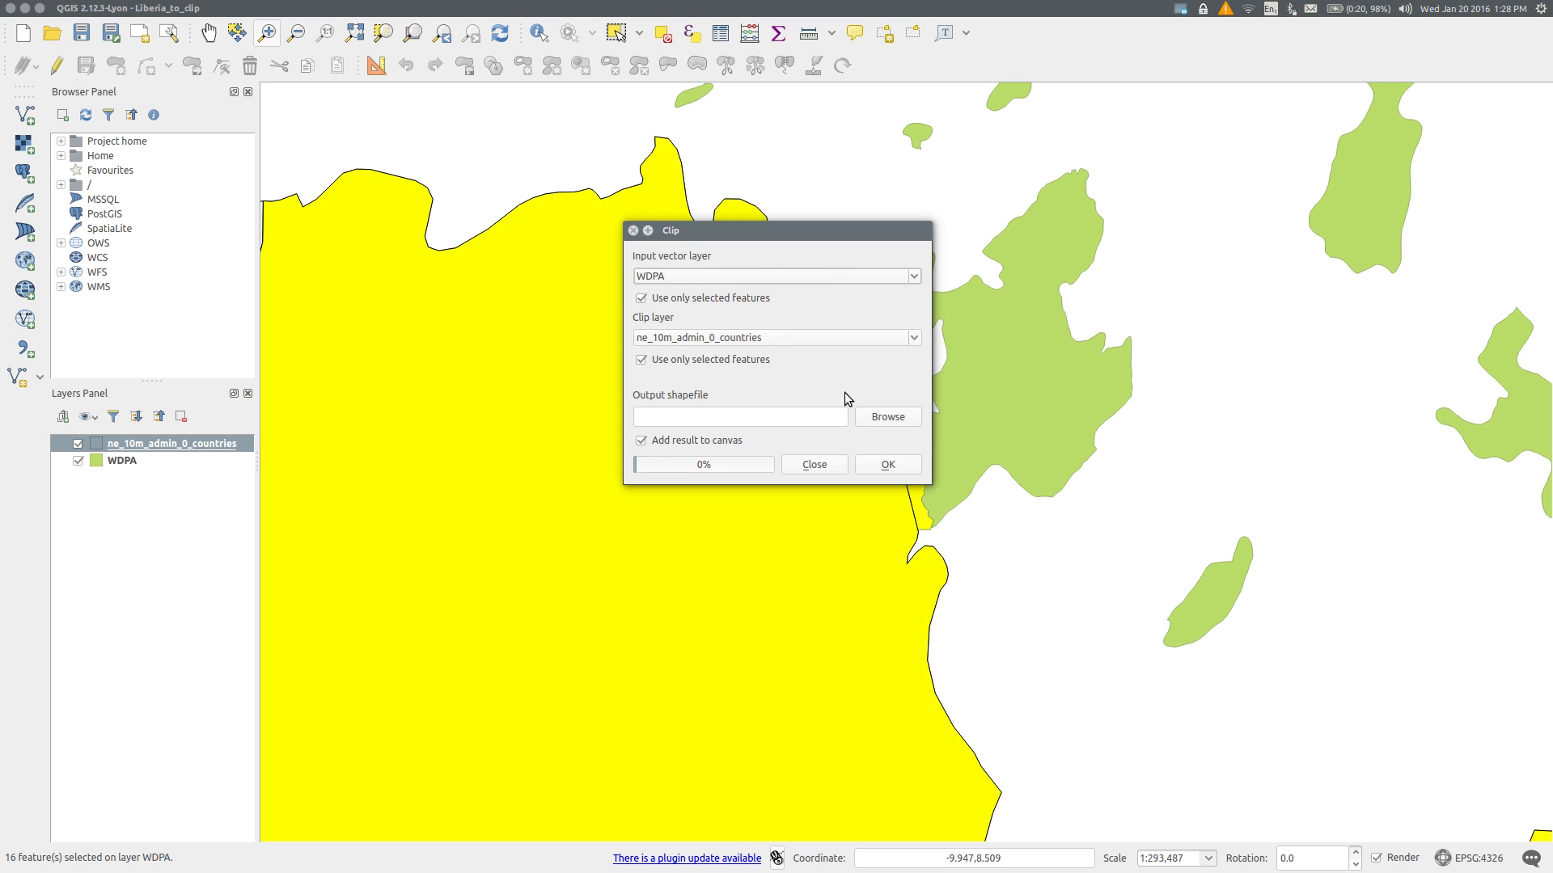
pyautogui.moveTo(875, 424)
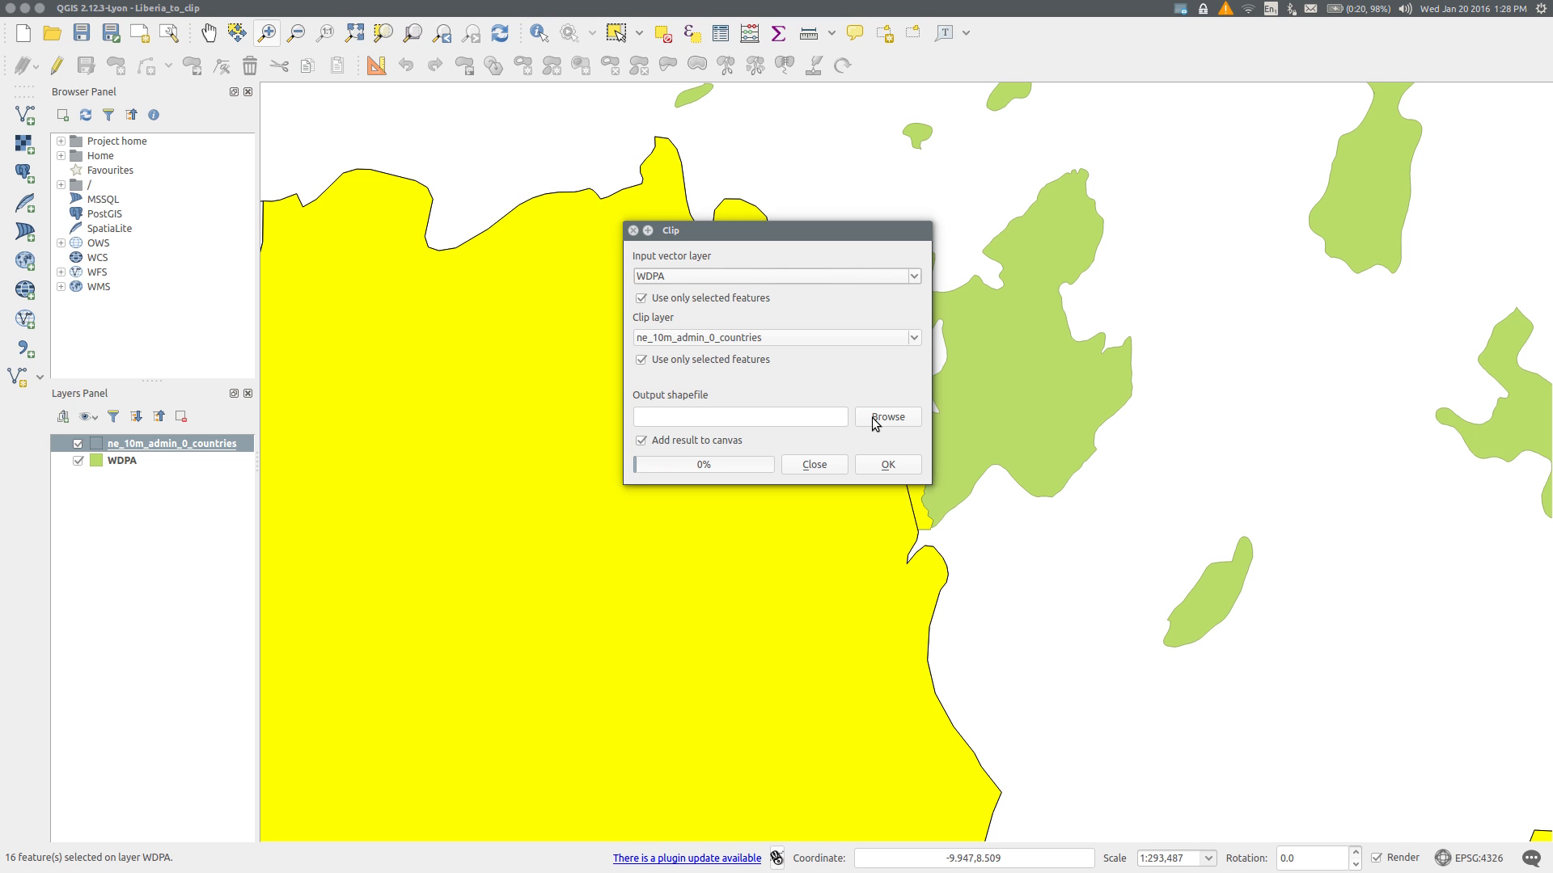
# Step: Set the clip output to Liberia_PA_clipped.shp in the Desktop folder
pyautogui.click(886, 416)
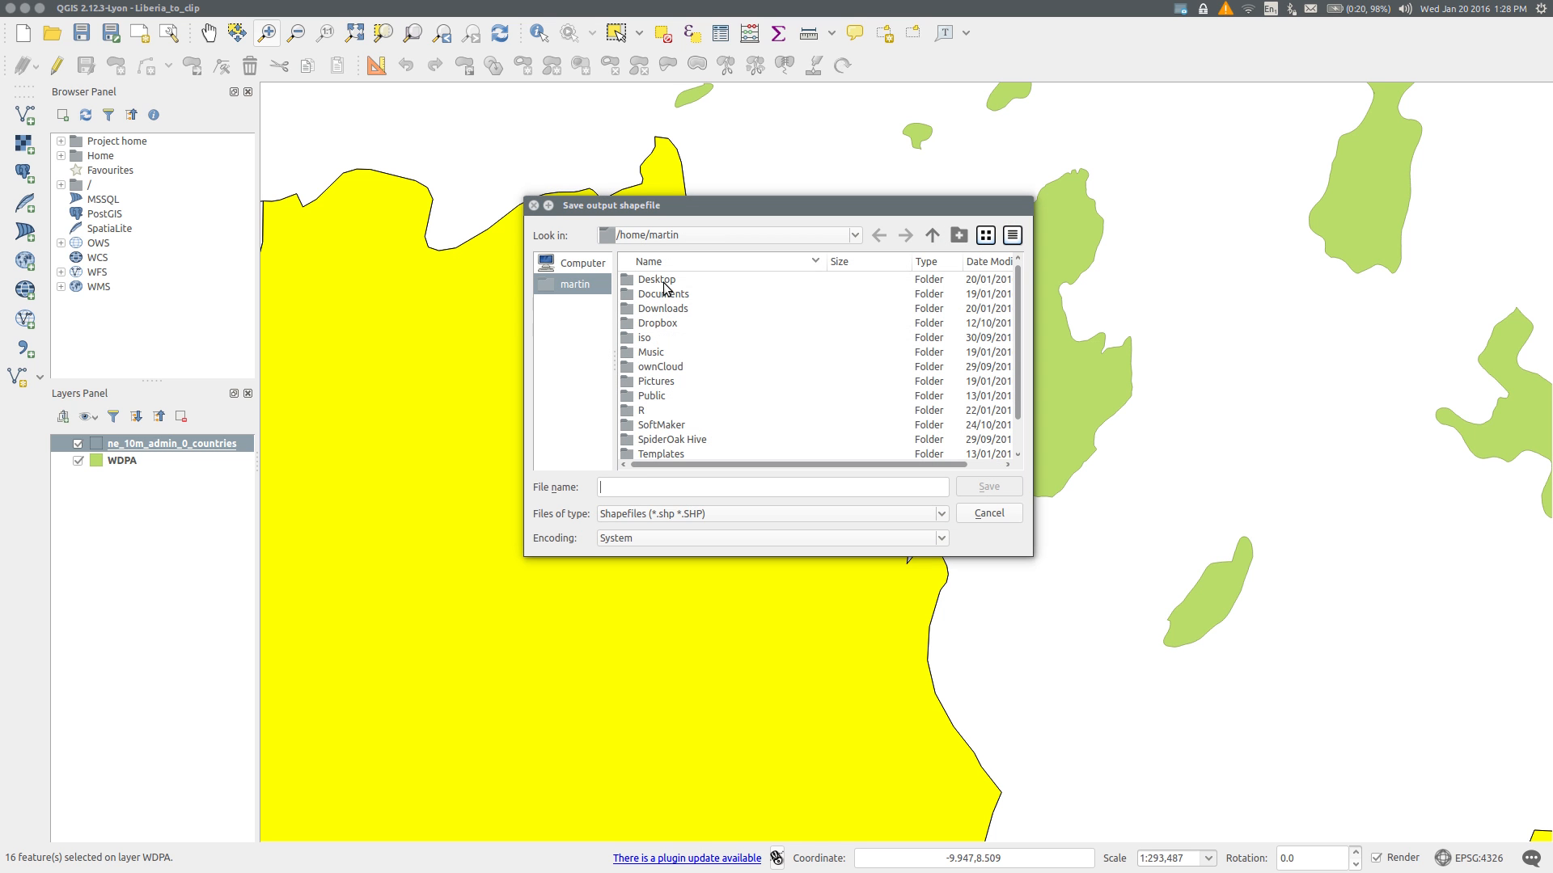
pyautogui.doubleClick(656, 280)
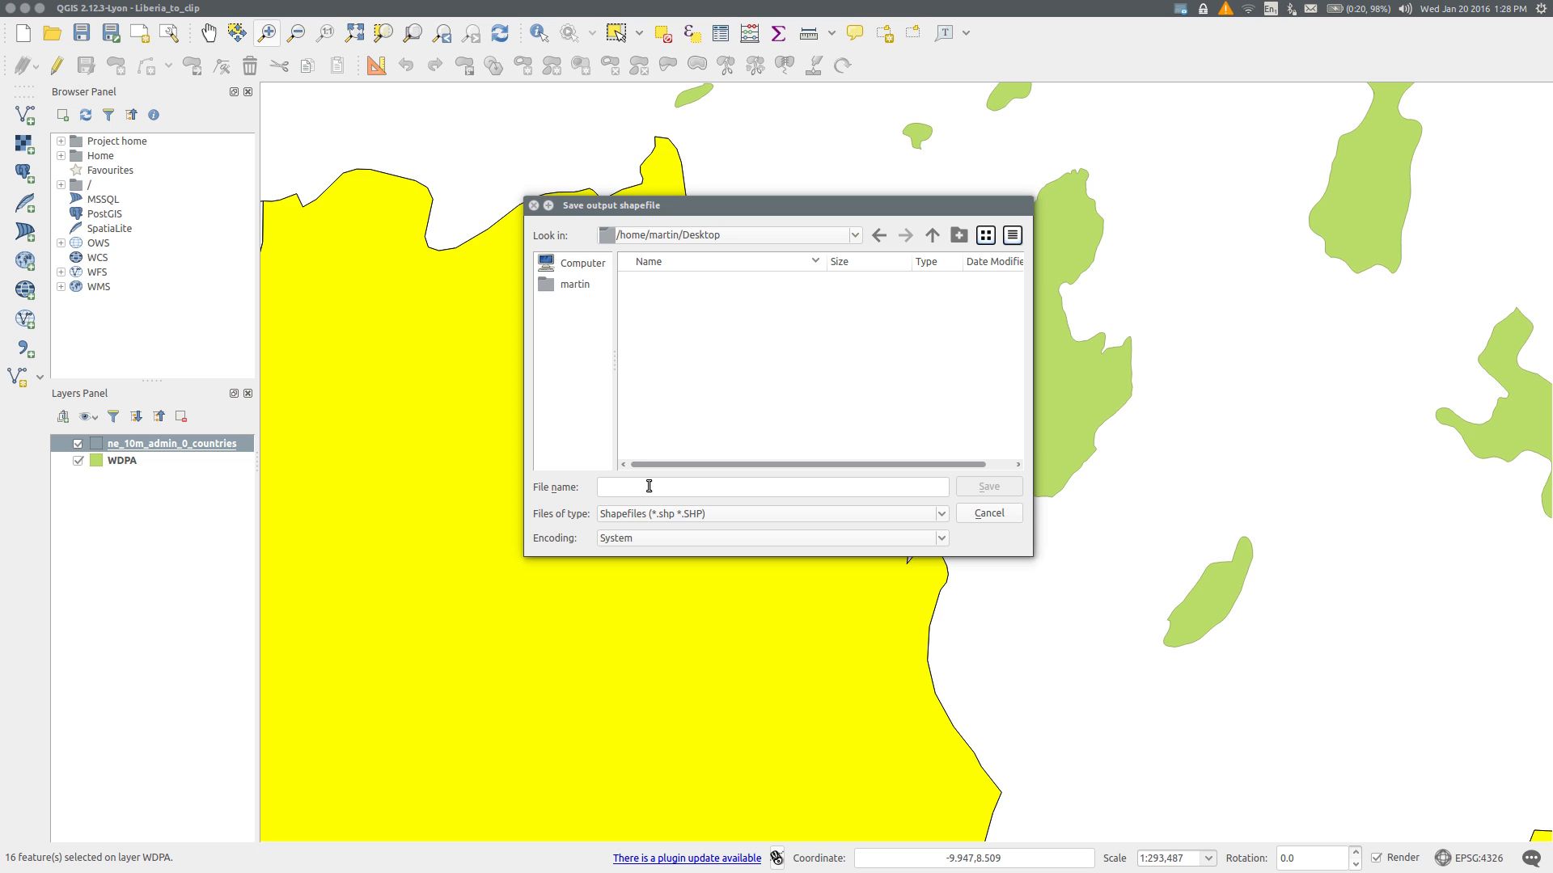
pyautogui.write('Liberia')
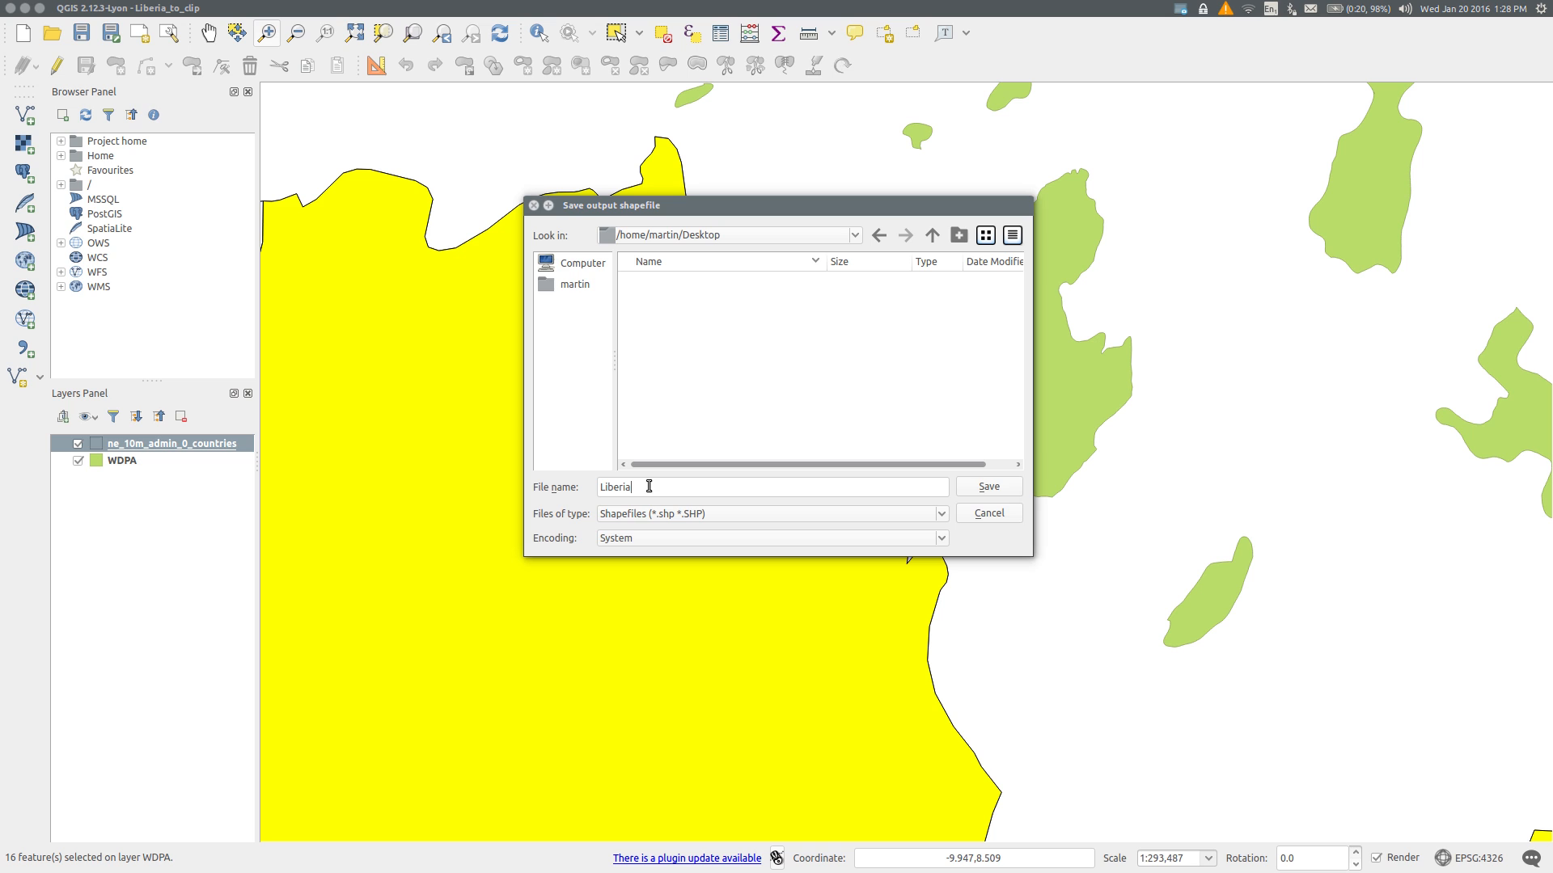
pyautogui.write('_')
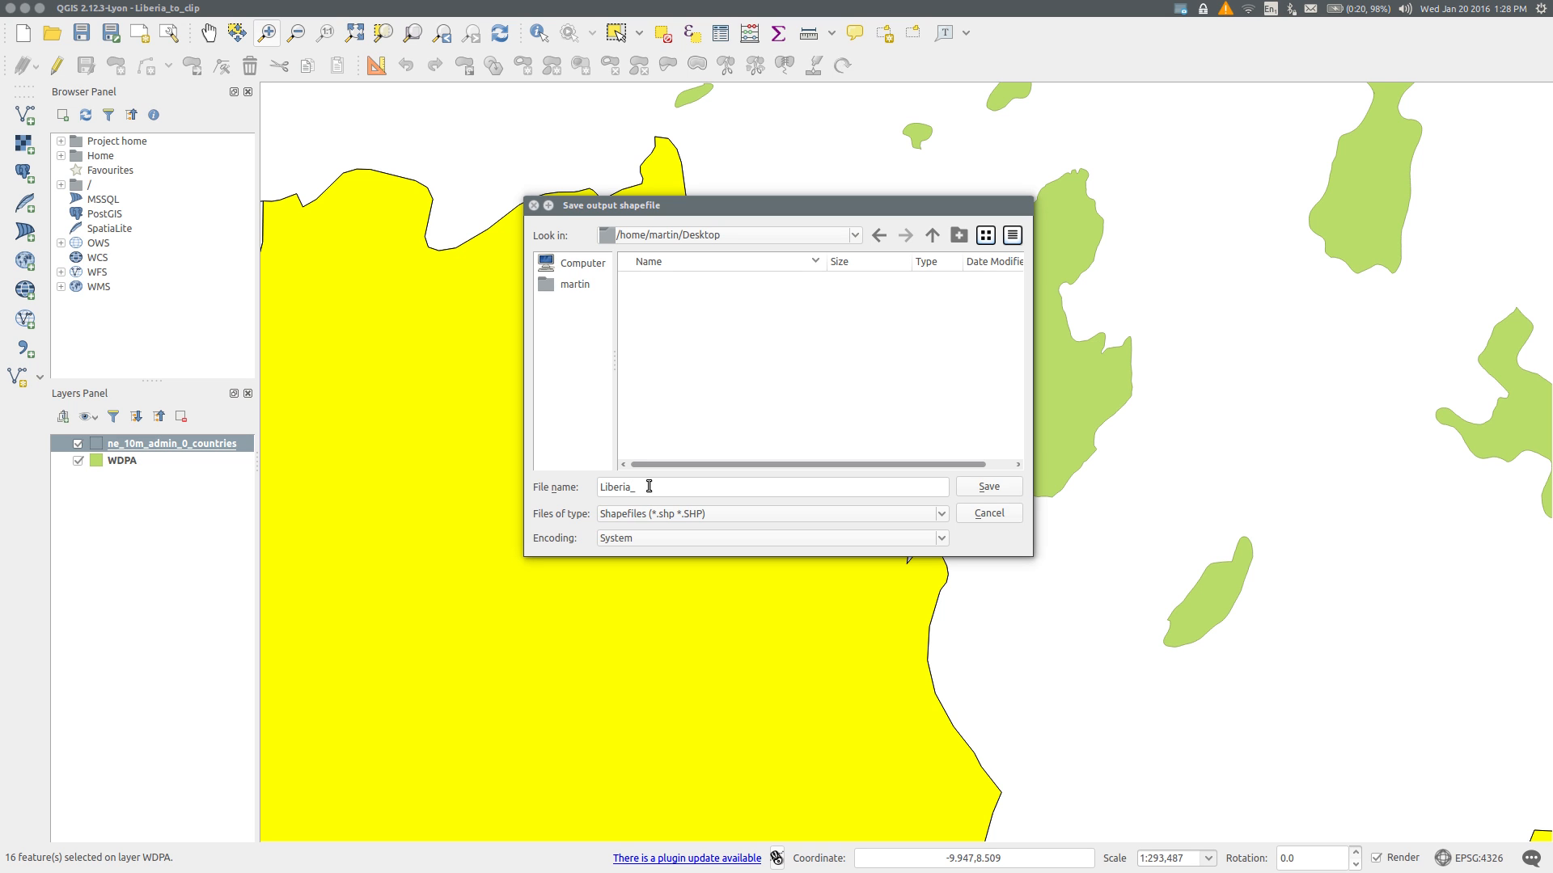
pyautogui.write('PA_clipped')
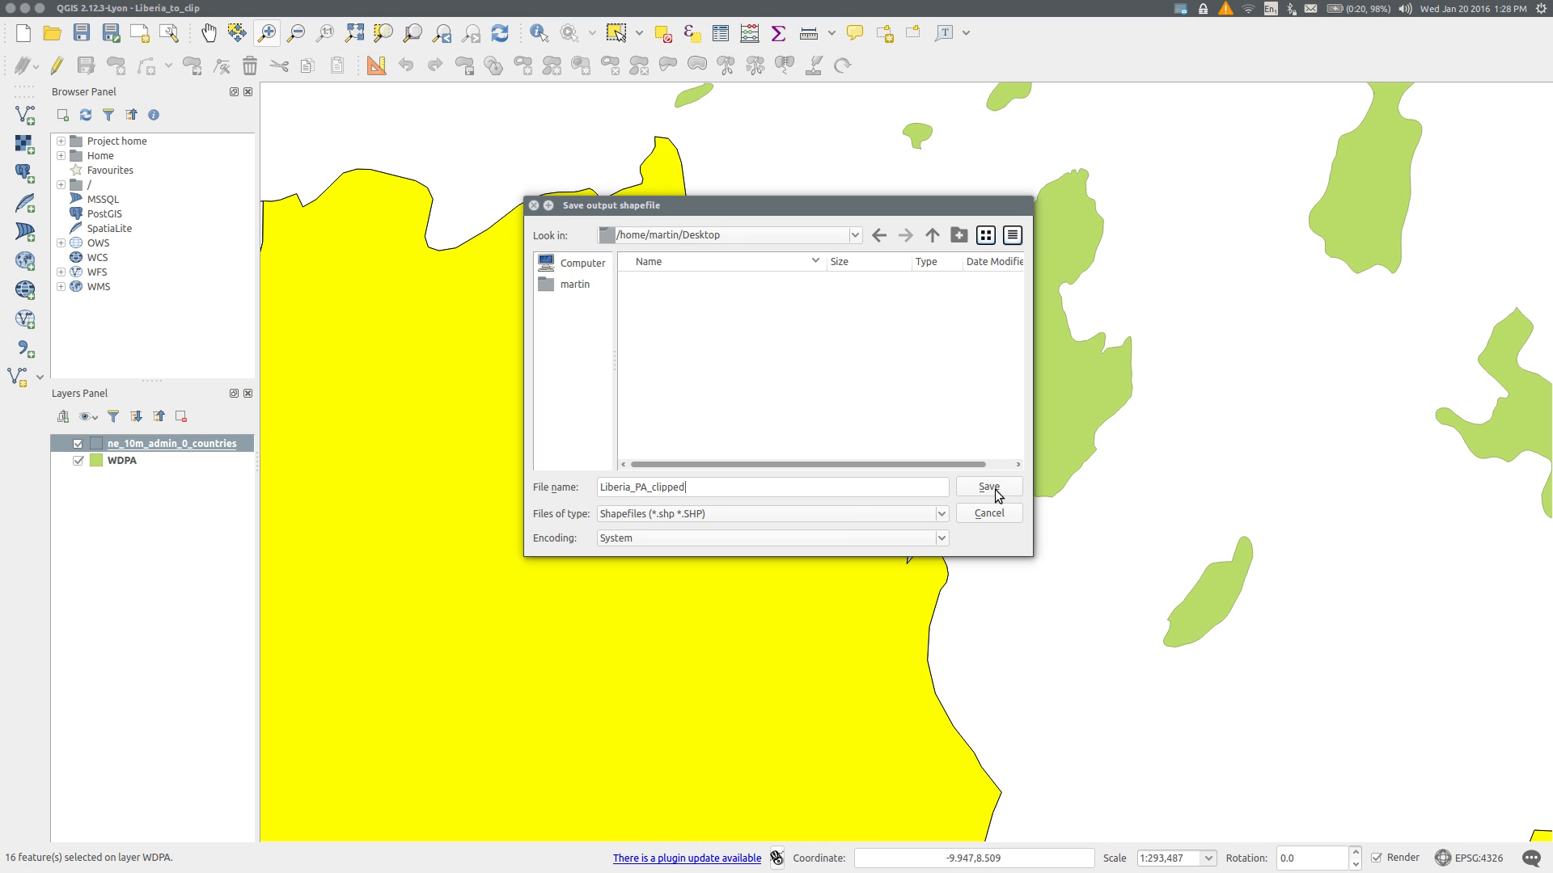
pyautogui.click(987, 486)
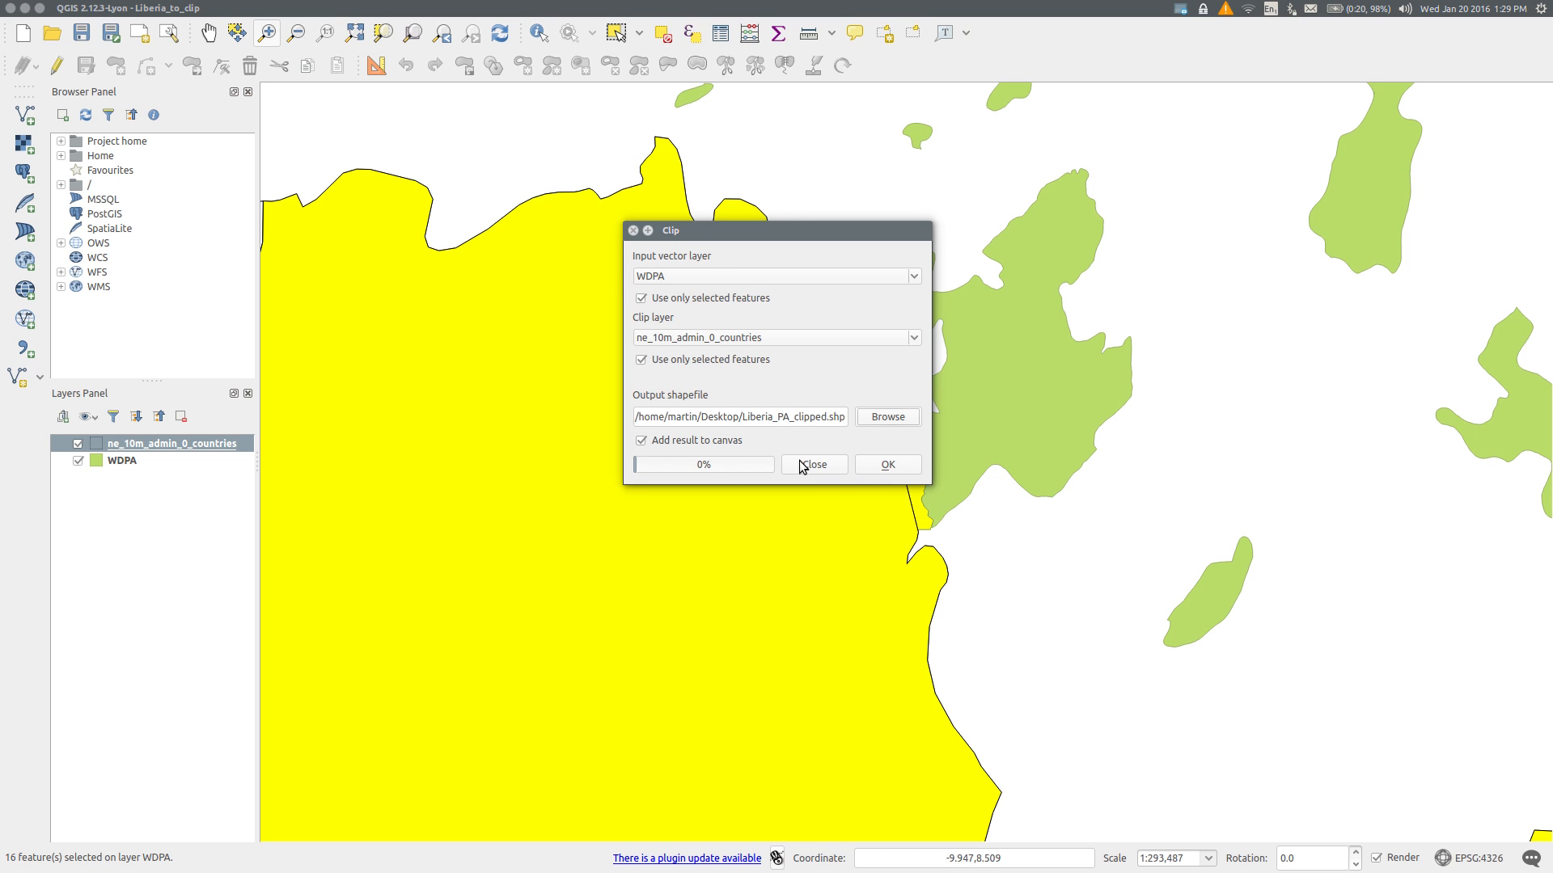
pyautogui.moveTo(886, 464)
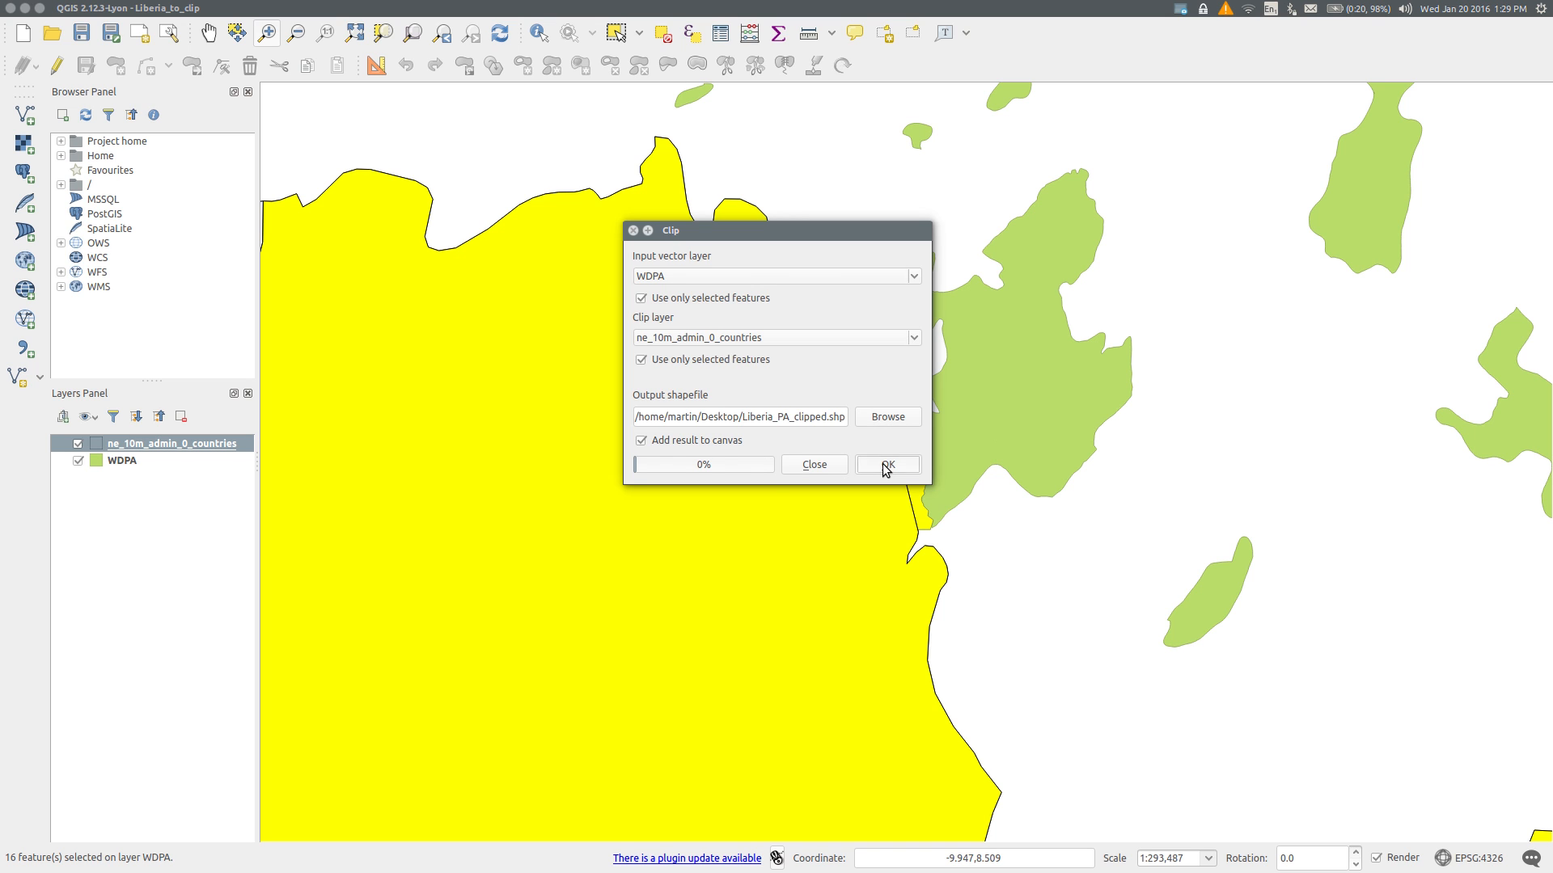
# Step: Run the clip so the Liberia_PA_clipped layer is added to the map
pyautogui.click(886, 466)
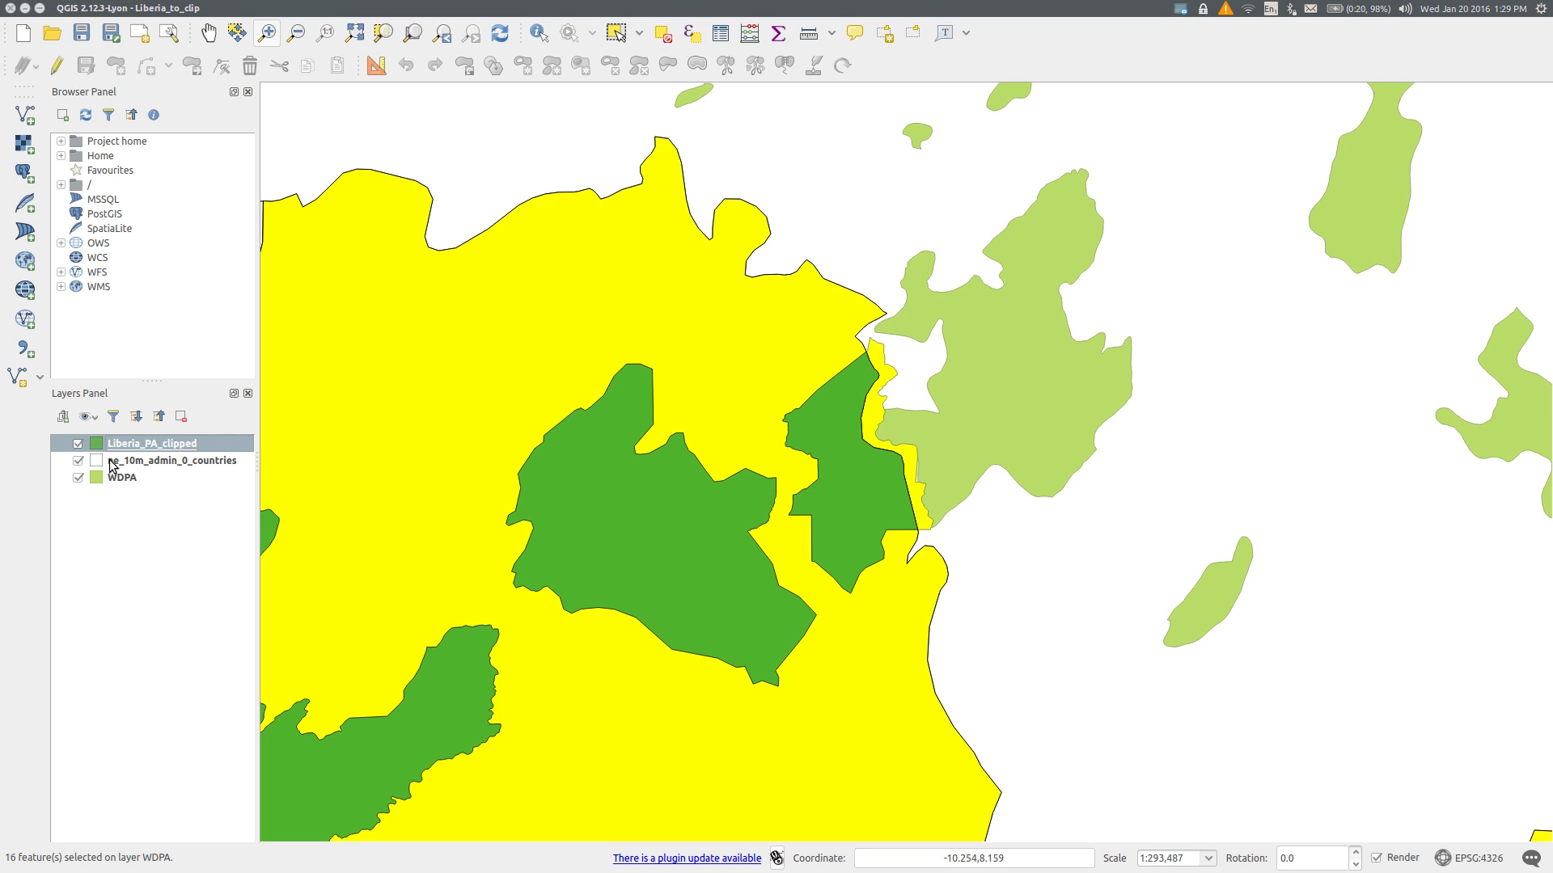
# Step: Remove the original WDPA layer, leaving Liberia_PA_clipped over the countries layer
pyautogui.click(122, 477)
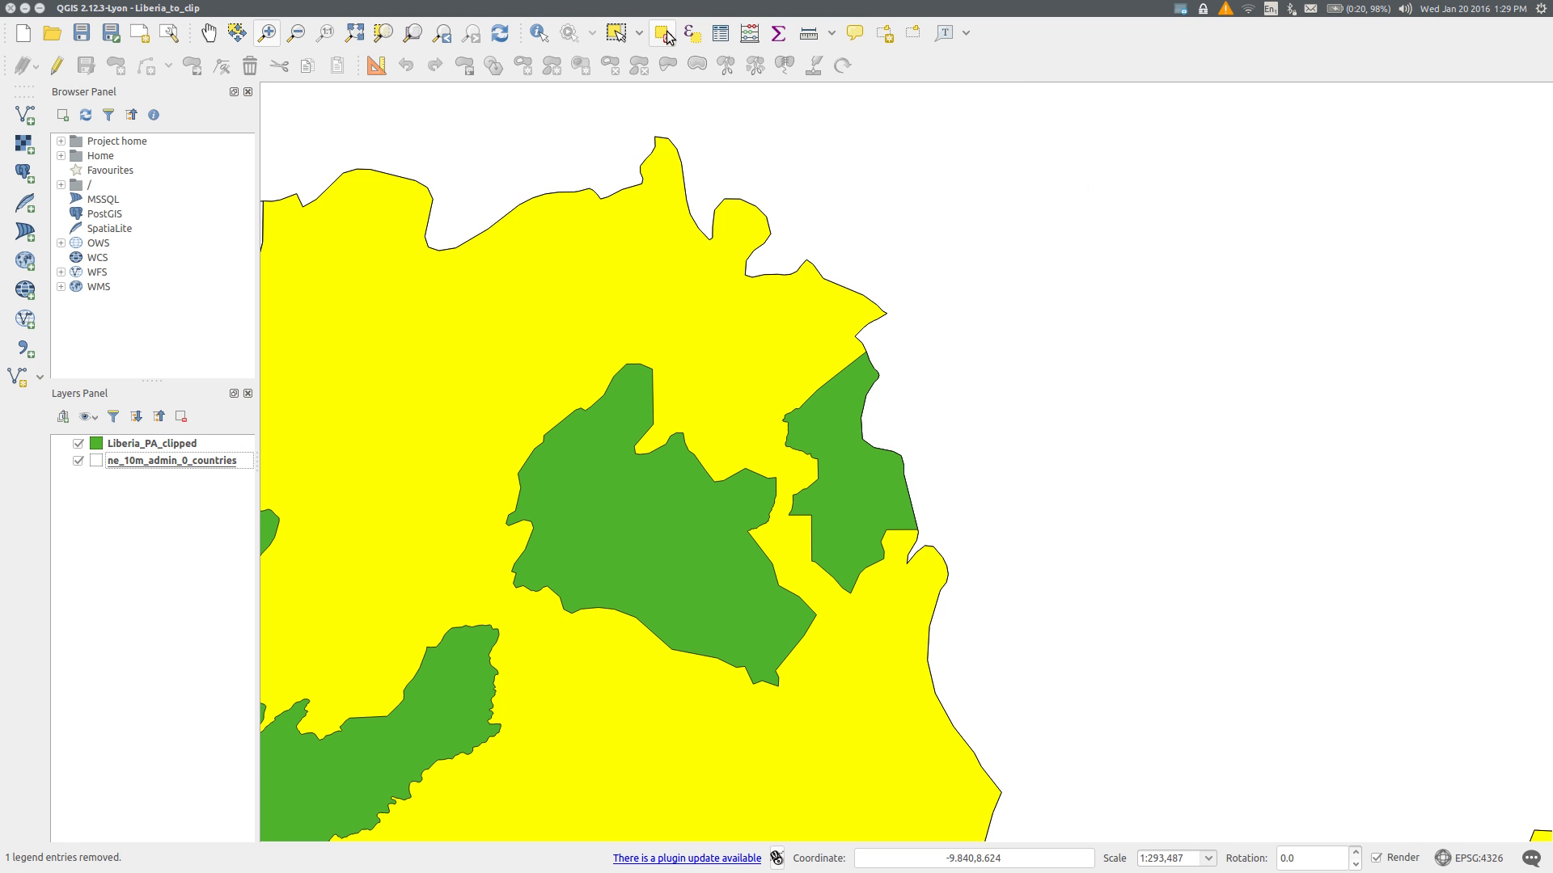
pyautogui.moveTo(663, 32)
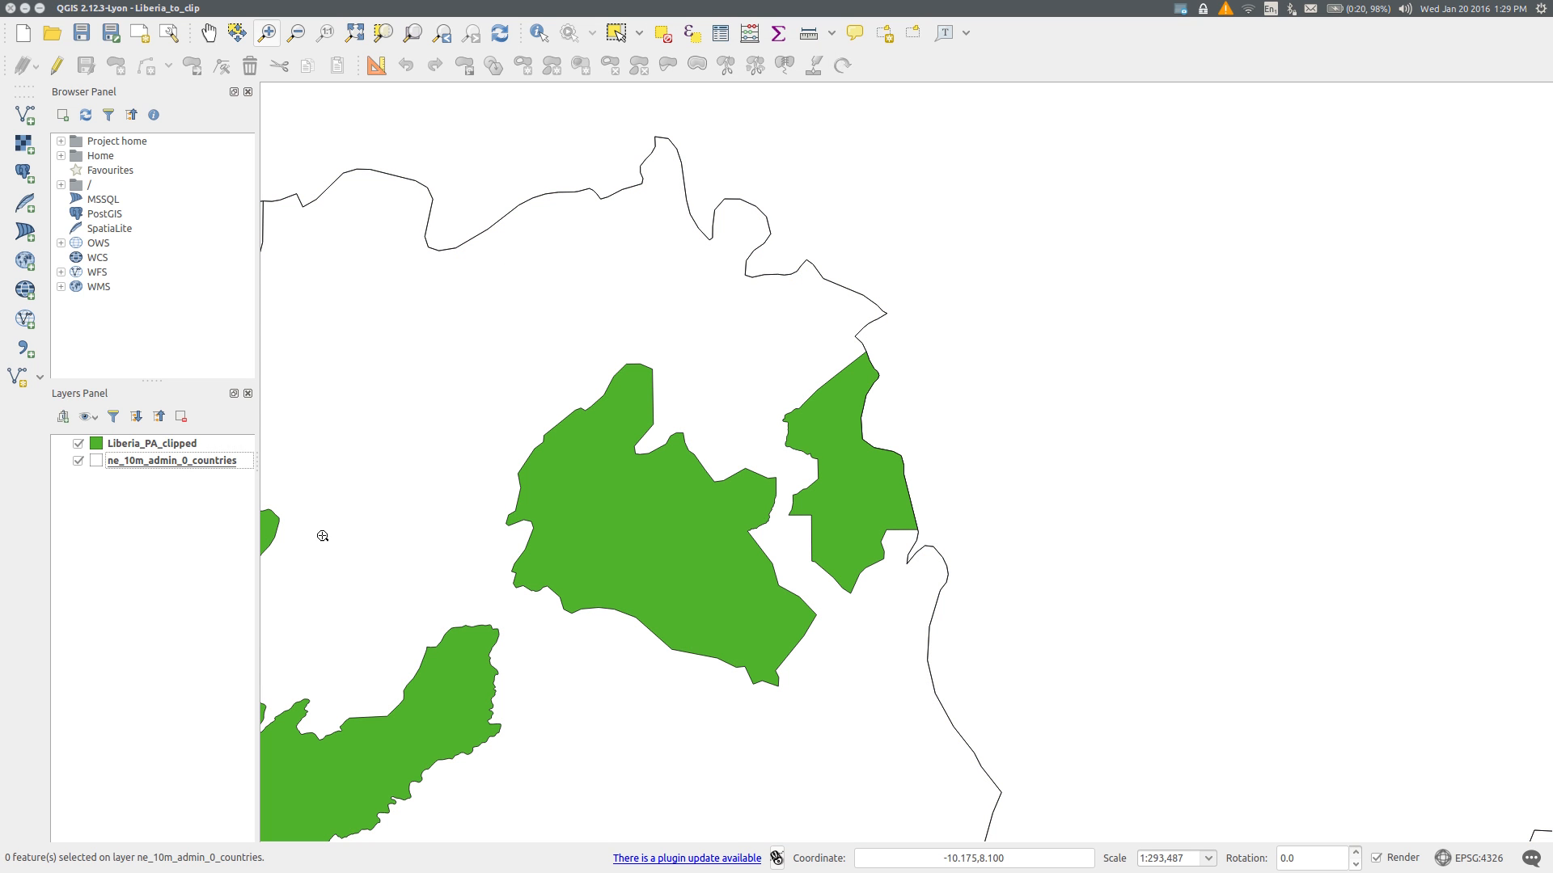
pyautogui.moveTo(178, 443)
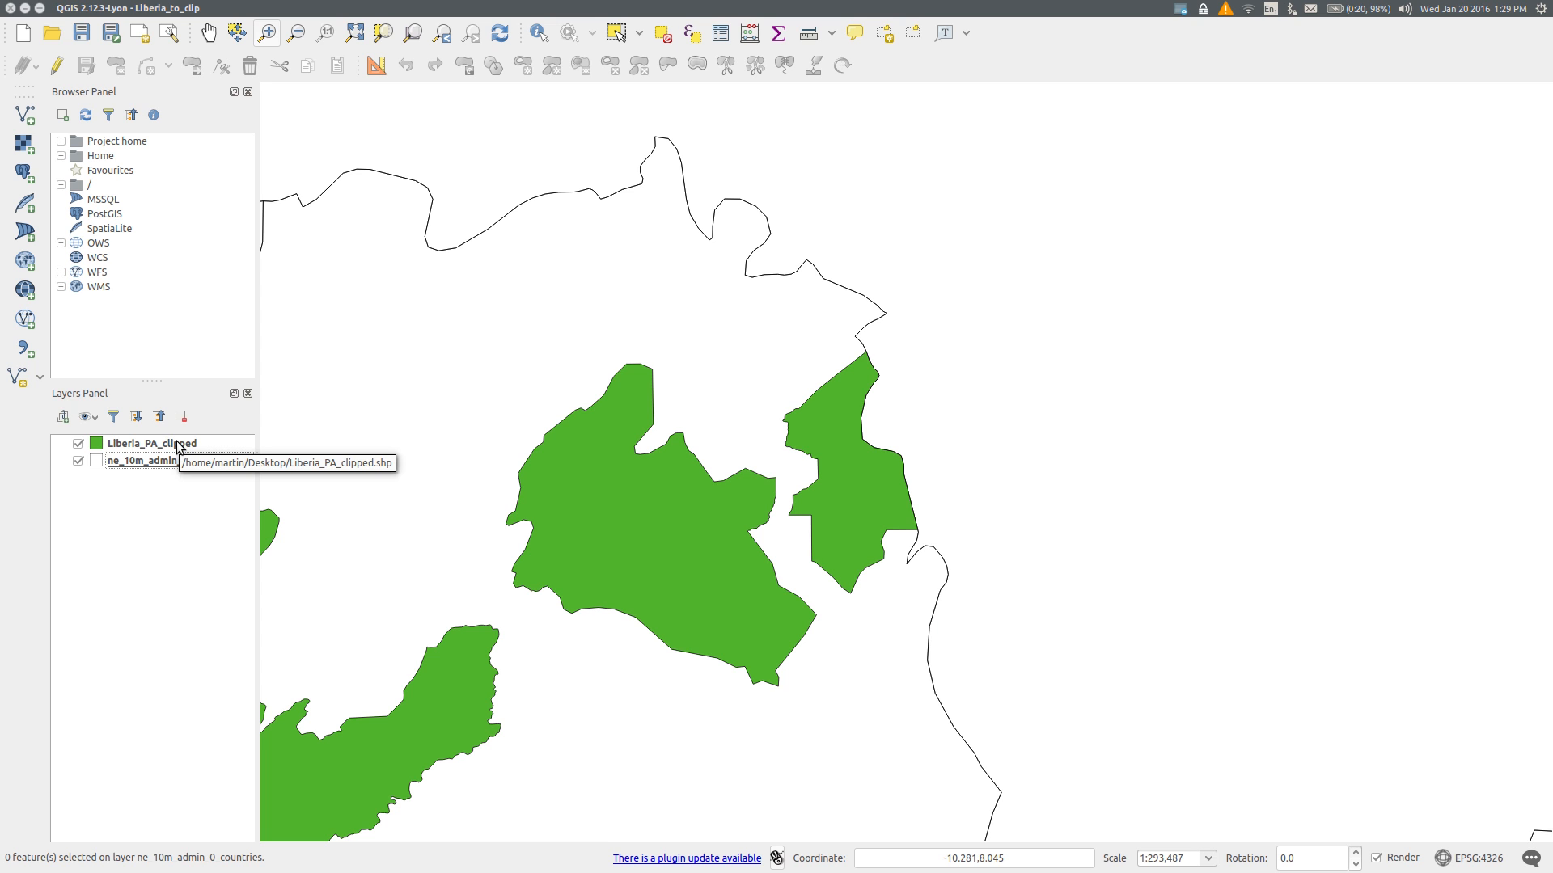
# Step: Give Liberia_PA_clipped a light green fill in its layer style
pyautogui.doubleClick(152, 443)
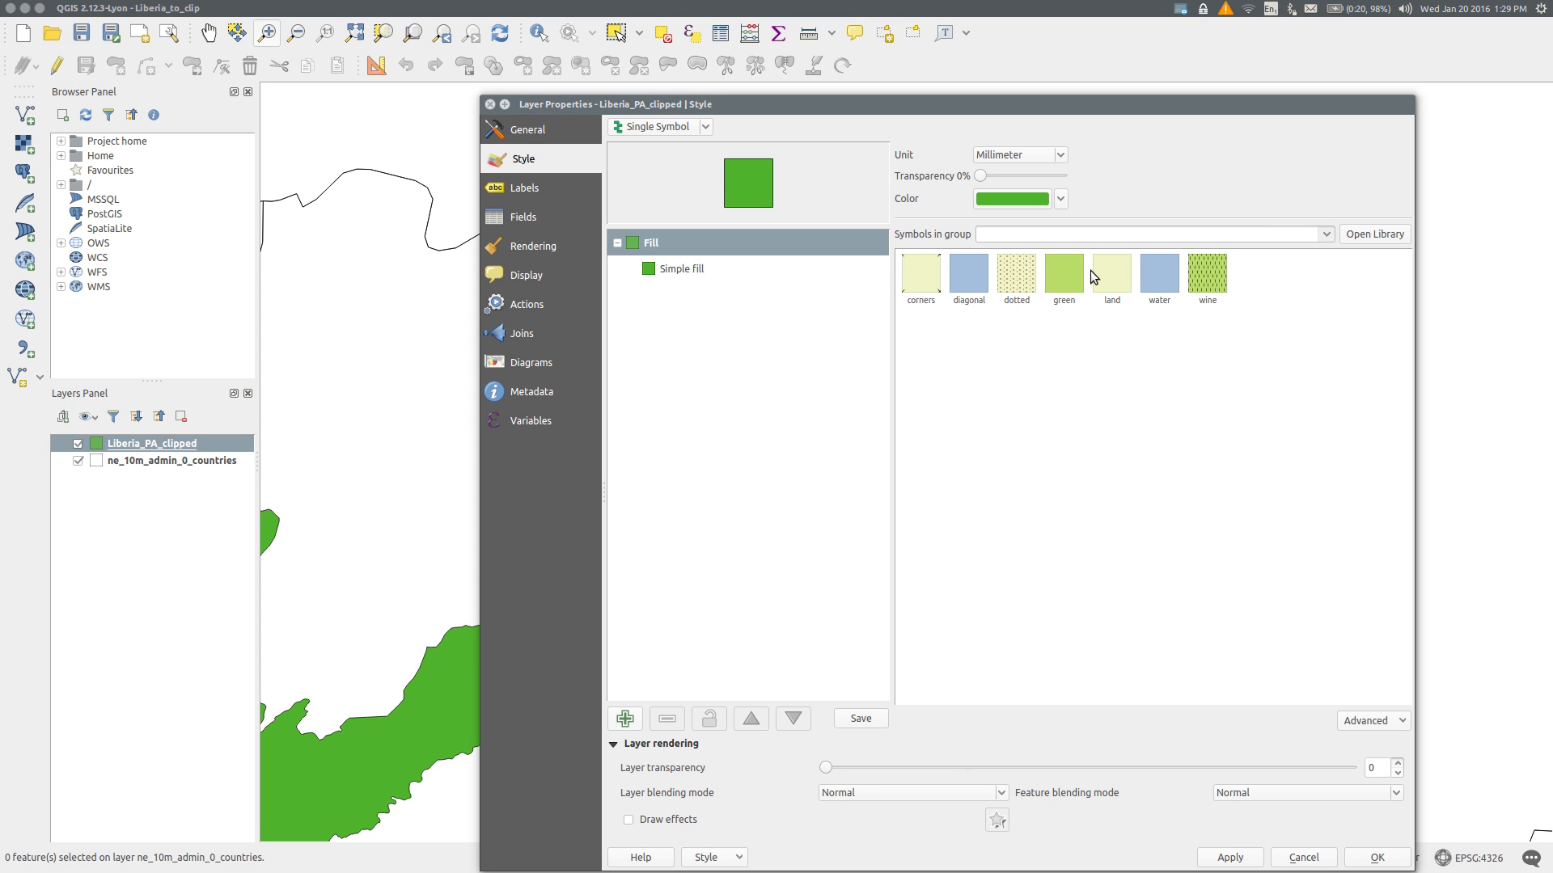
pyautogui.click(1375, 857)
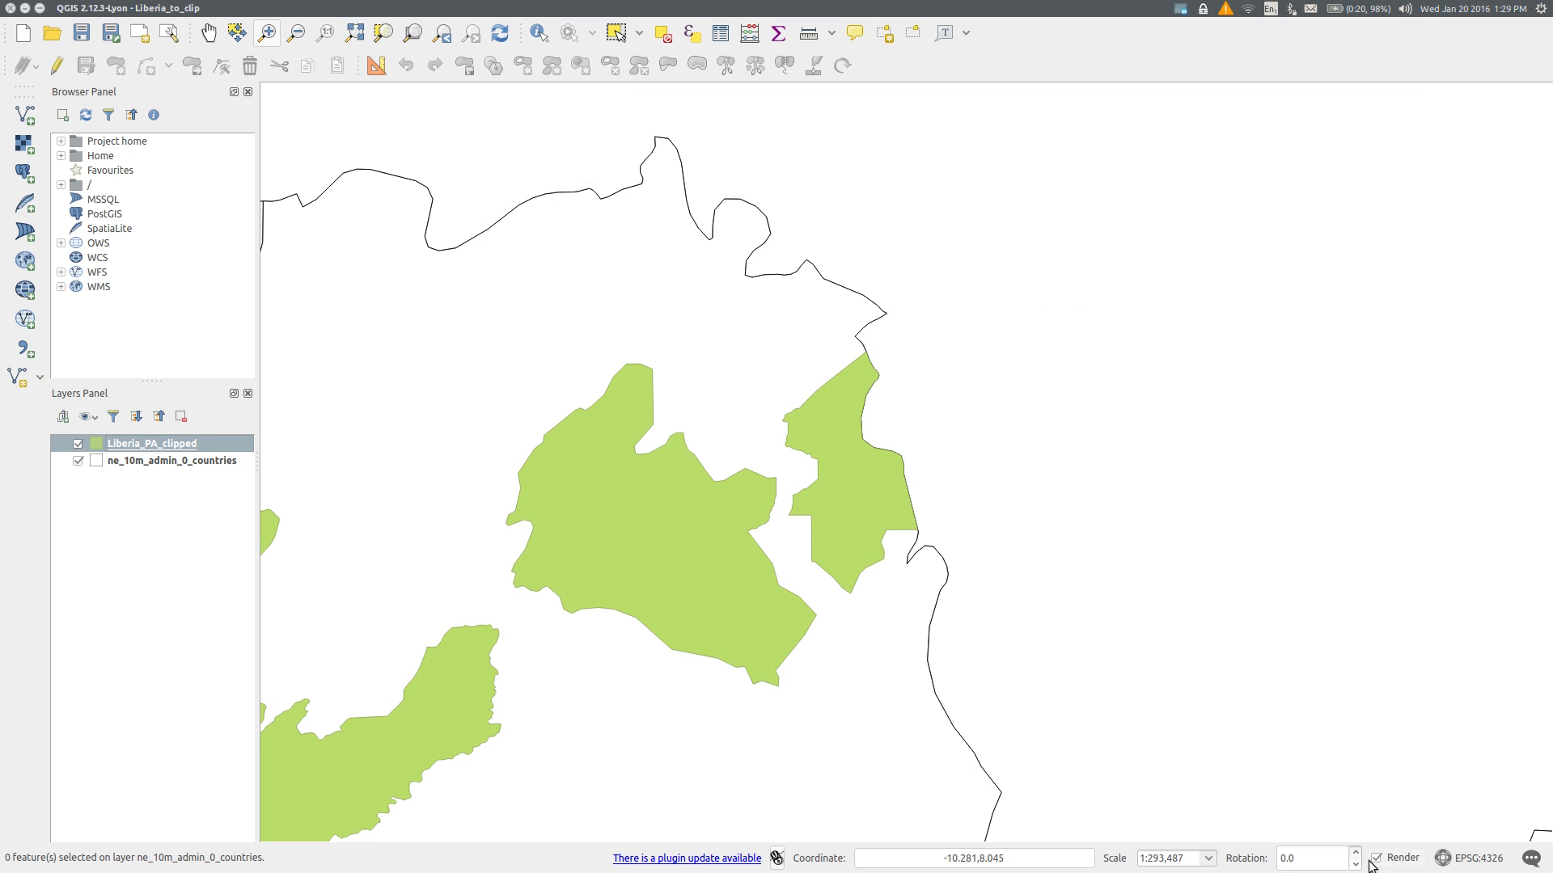
pyautogui.moveTo(797, 503)
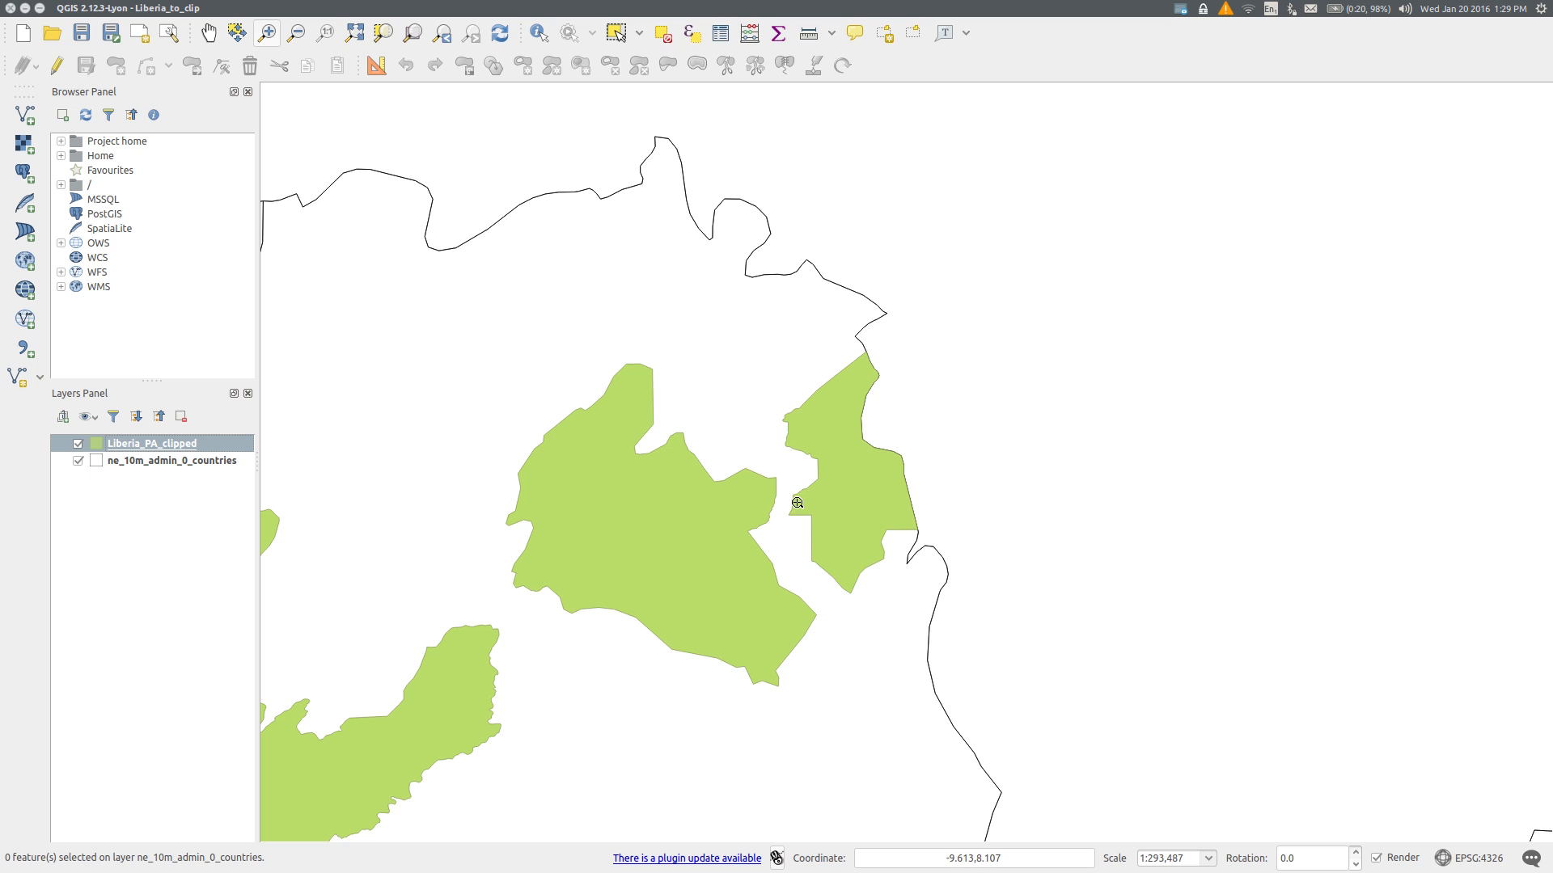
pyautogui.moveTo(783, 584)
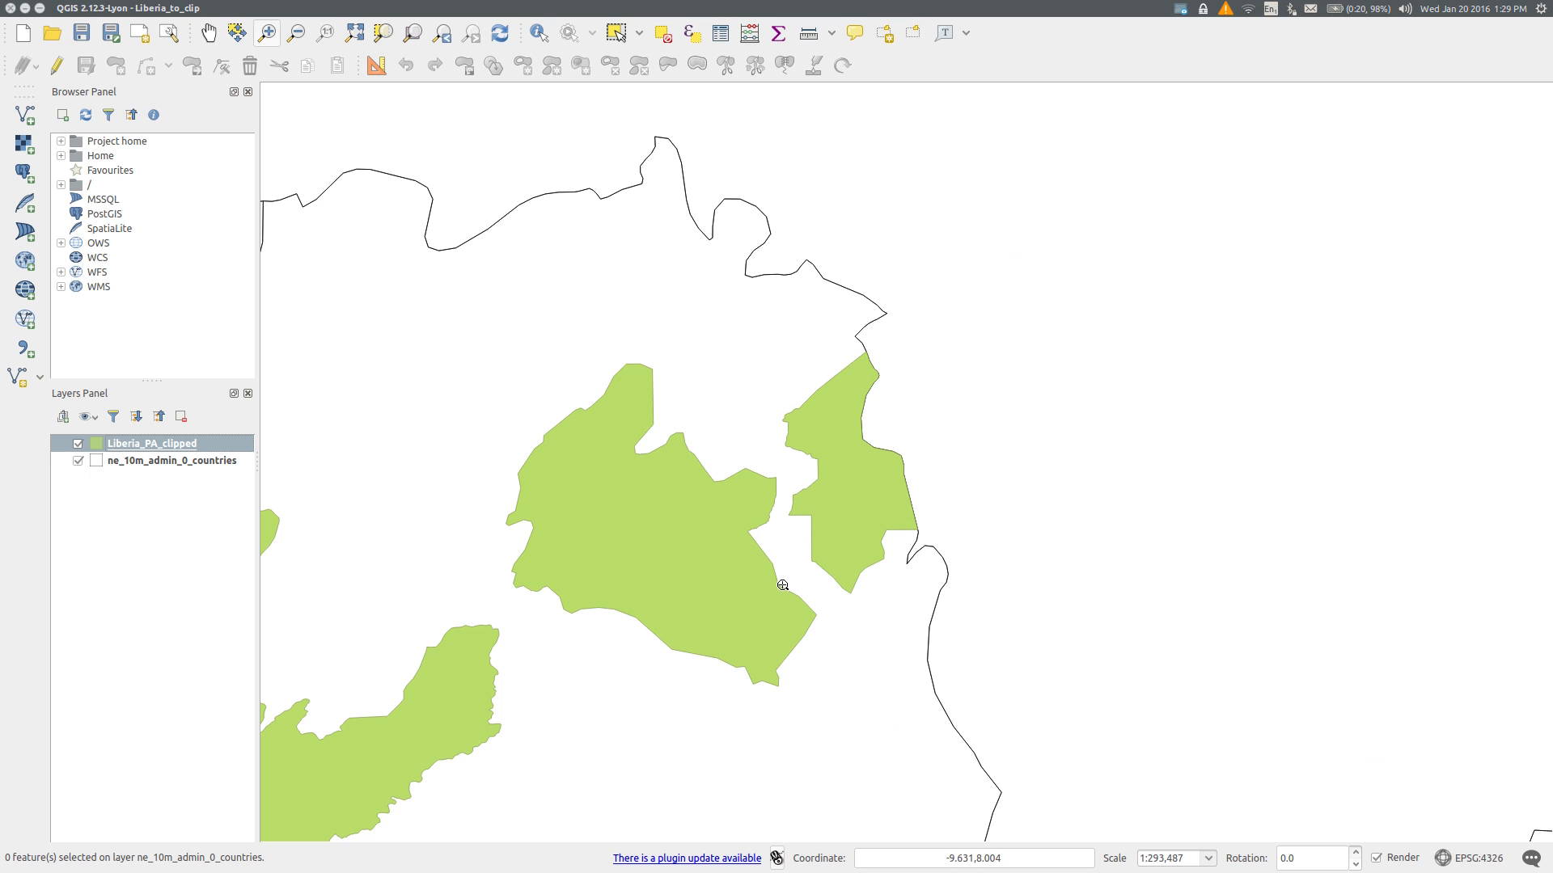
pyautogui.moveTo(909, 555)
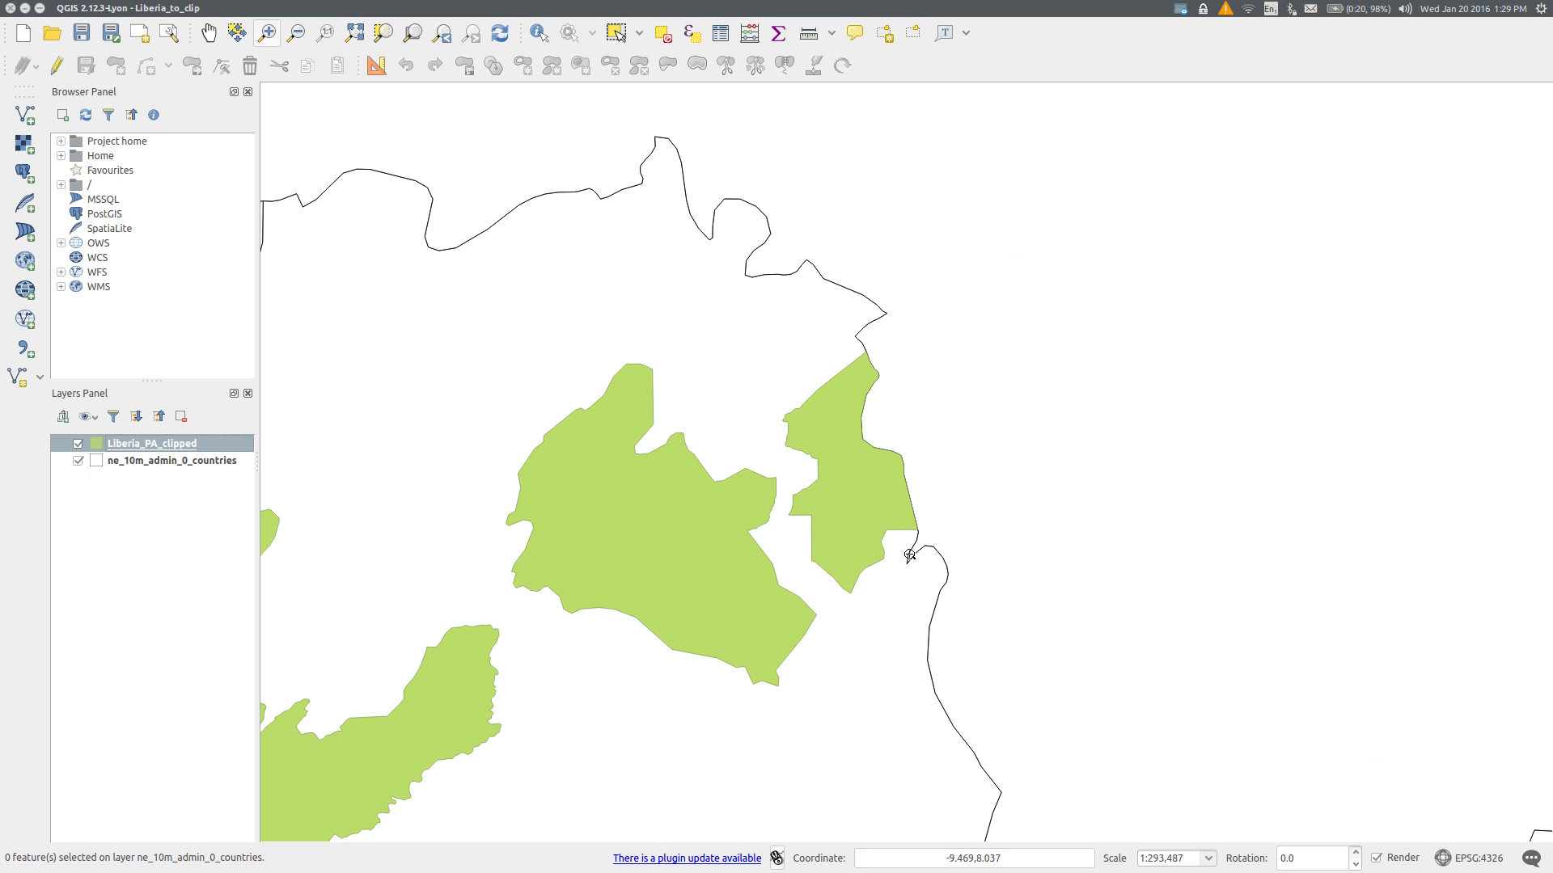